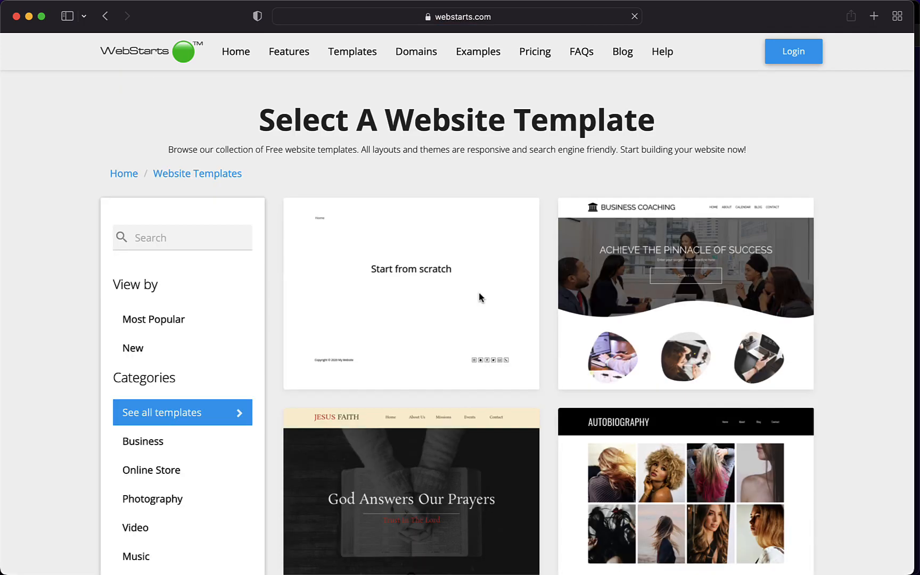
{"action": "mouse_move", "coordinate": [685, 294]}
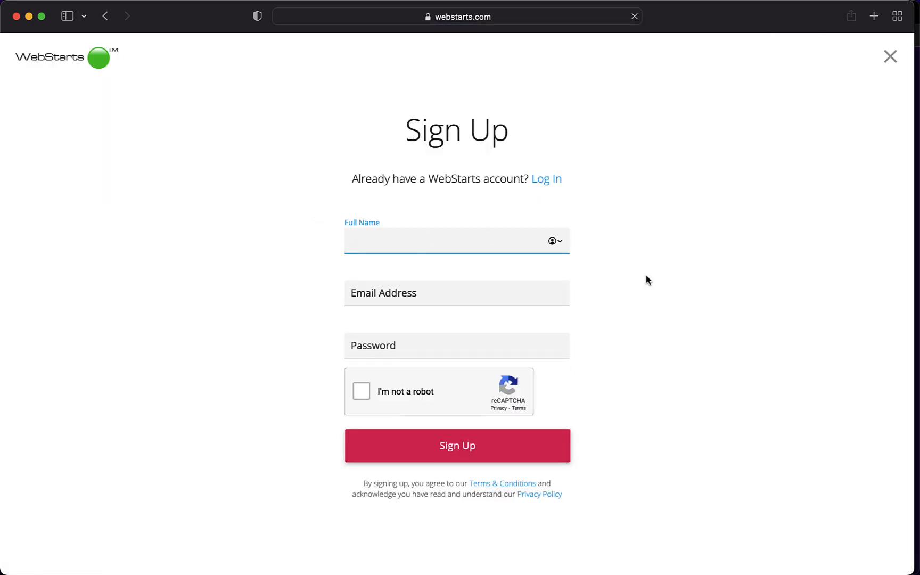
{"action": "type", "text": "Adam B"}
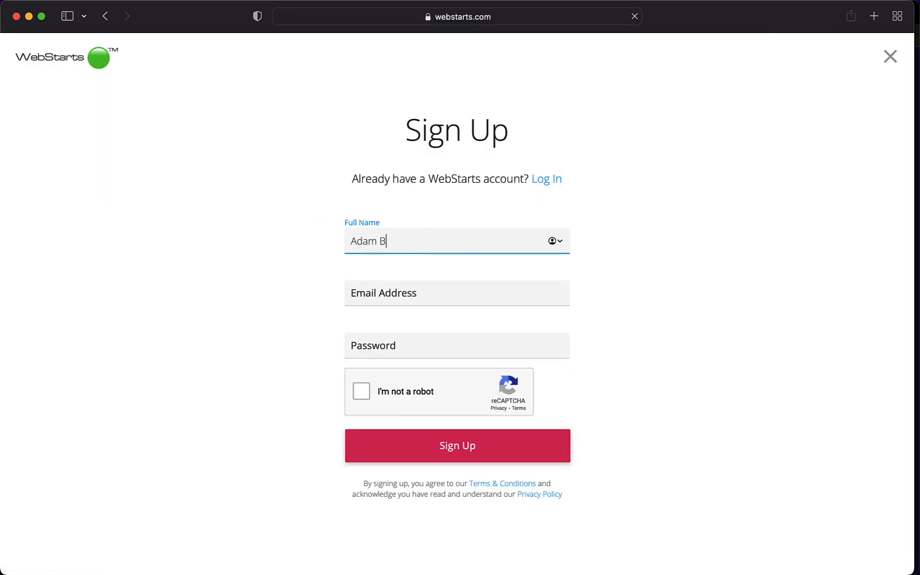
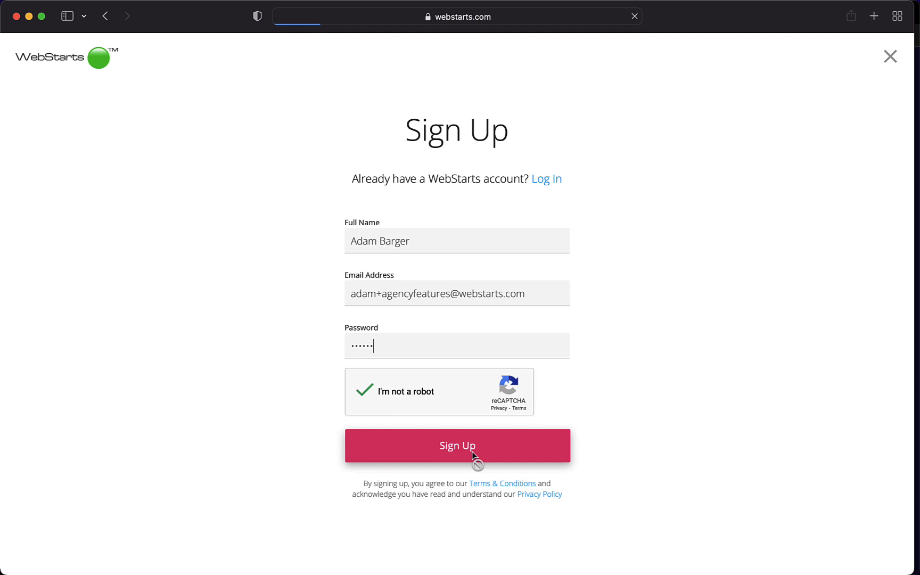
{"action": "left_click", "coordinate": [457, 445]}
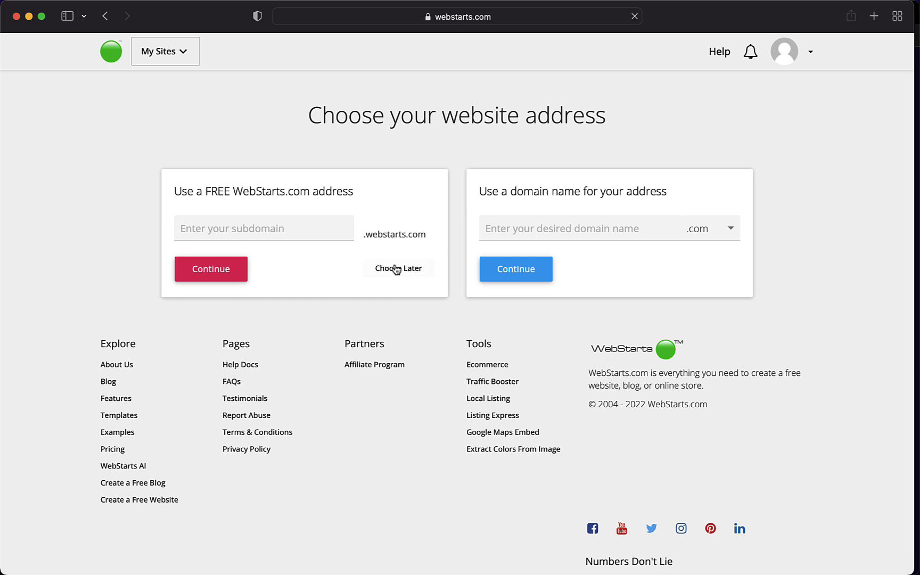
- Defer the website address with Choose Later and get started past the welcome video
{"action": "left_click", "coordinate": [398, 268]}
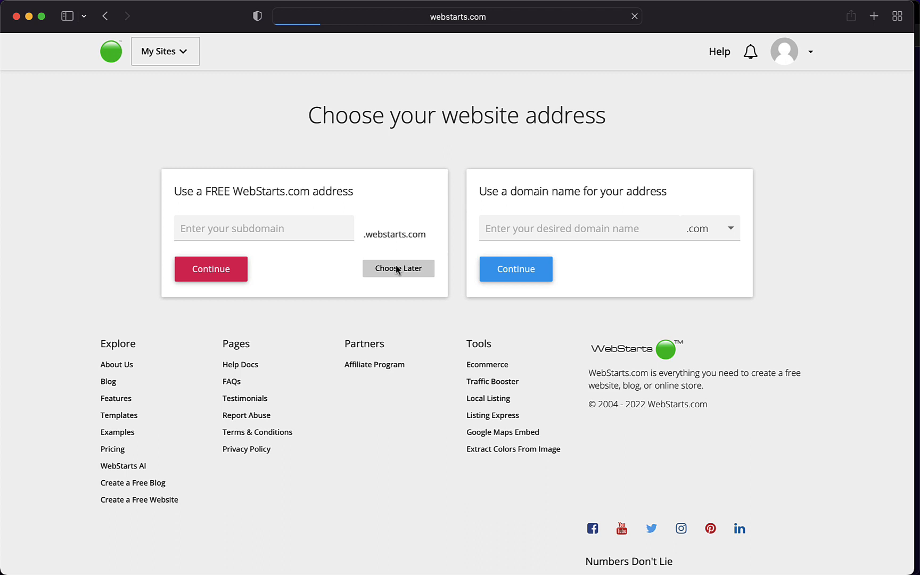
{"action": "left_click", "coordinate": [398, 269]}
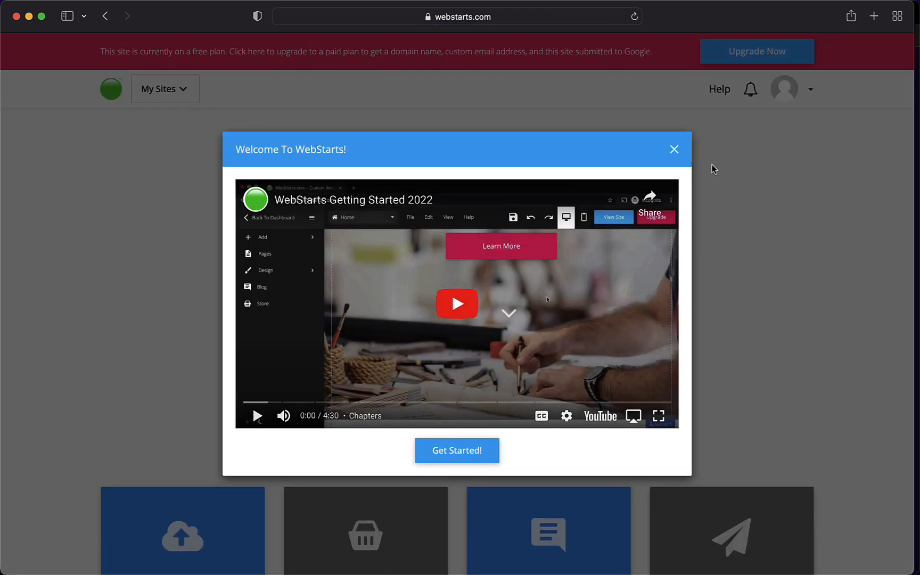
{"action": "left_click", "coordinate": [674, 150]}
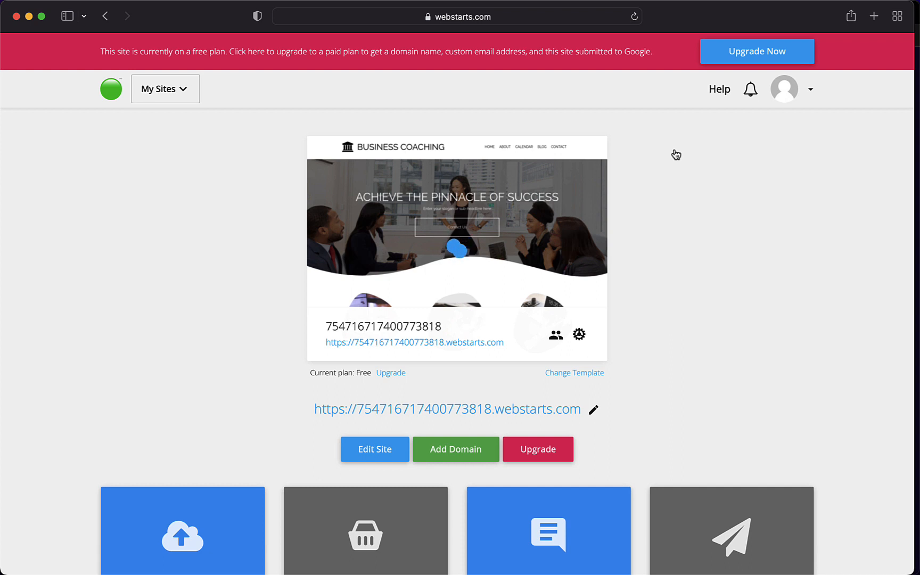
{"action": "mouse_move", "coordinate": [830, 117]}
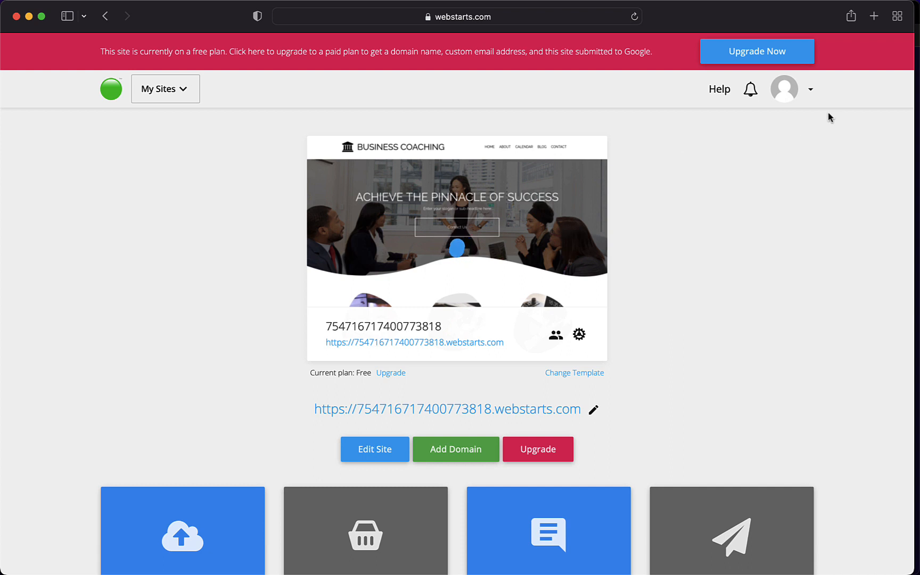
- Activate Agency Features in the account settings and acknowledge the confirmation
{"action": "left_click", "coordinate": [811, 88]}
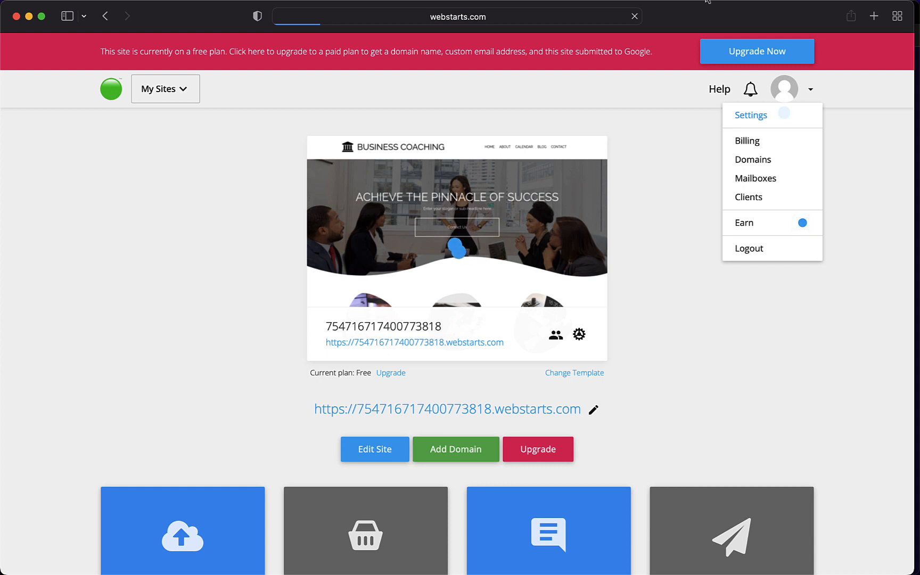
{"action": "left_click", "coordinate": [750, 115]}
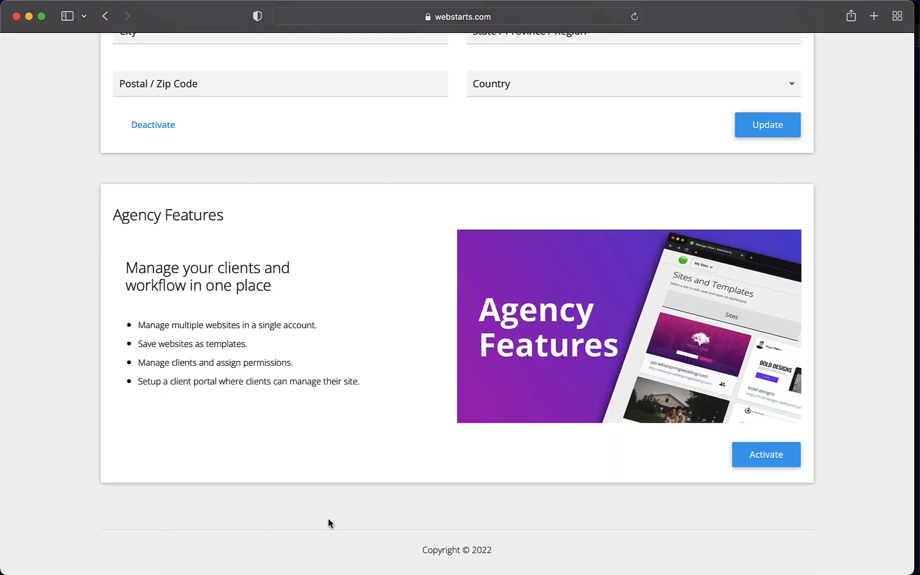
{"action": "left_click", "coordinate": [765, 454]}
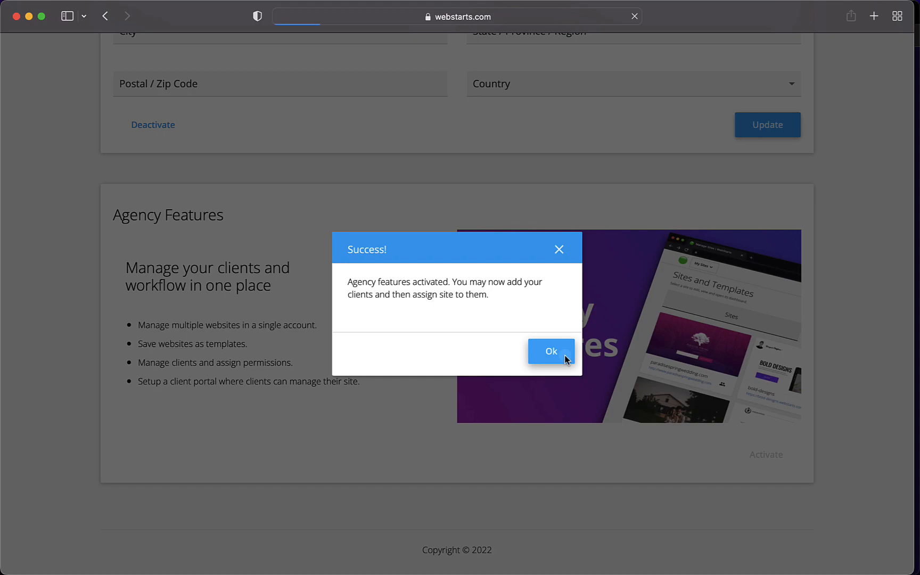
{"action": "left_click", "coordinate": [550, 351]}
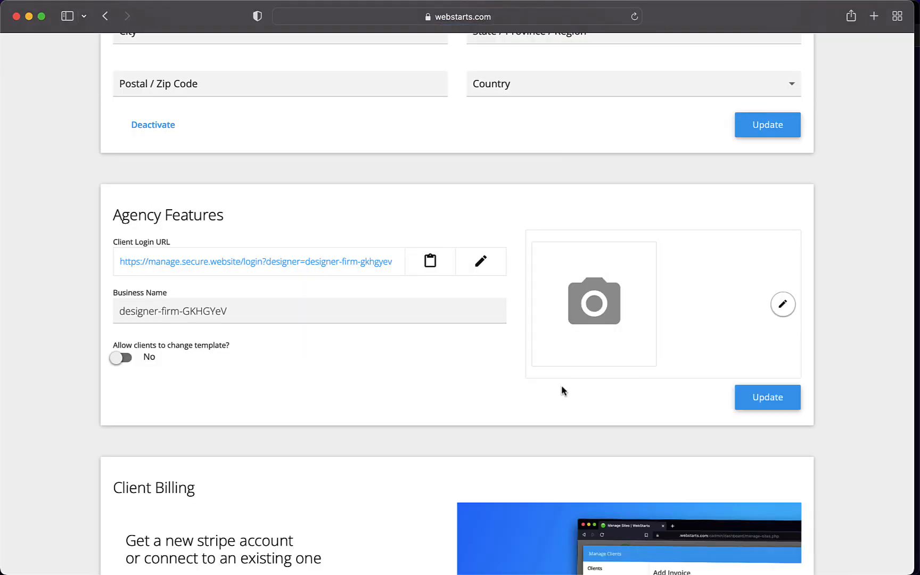
{"action": "mouse_move", "coordinate": [358, 274]}
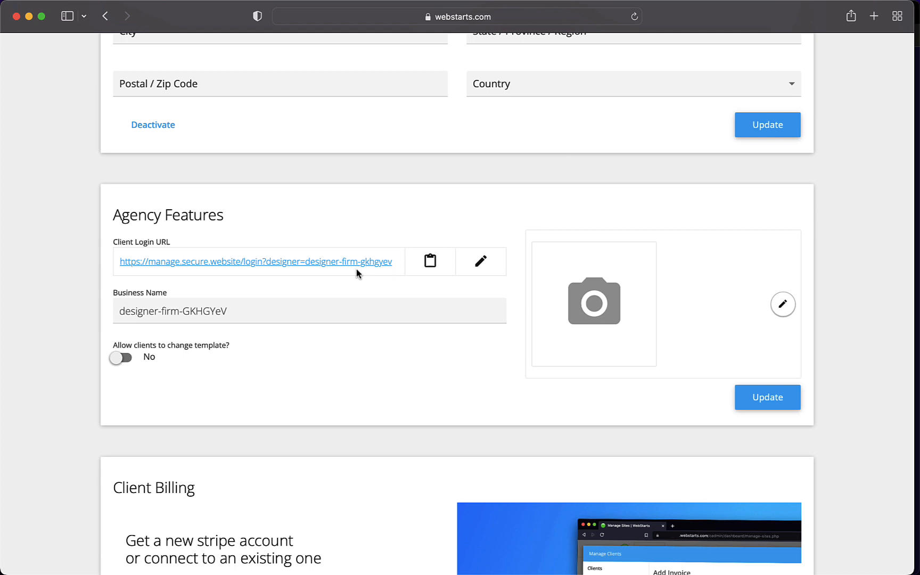
{"action": "mouse_move", "coordinate": [382, 268]}
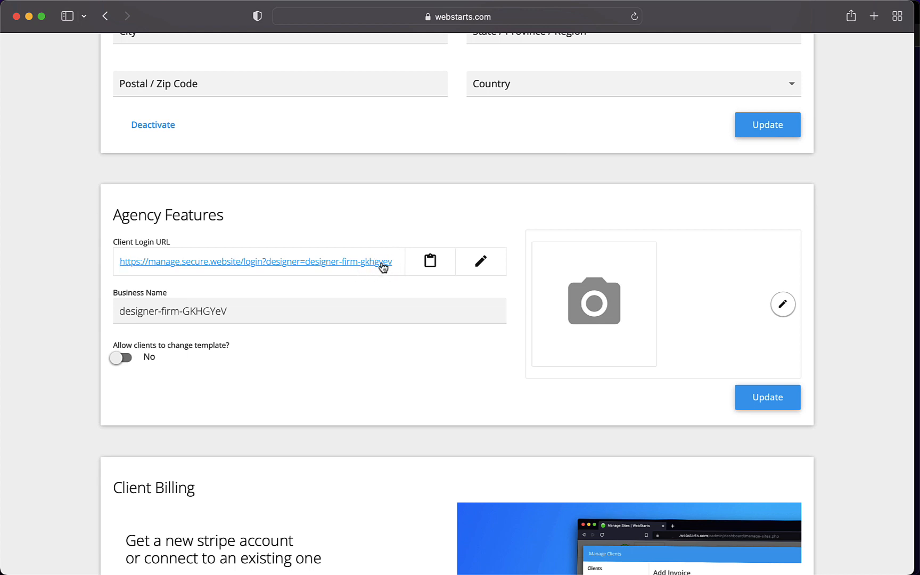
- Start editing the business logo, bringing up the image File Manager
{"action": "left_click", "coordinate": [309, 311]}
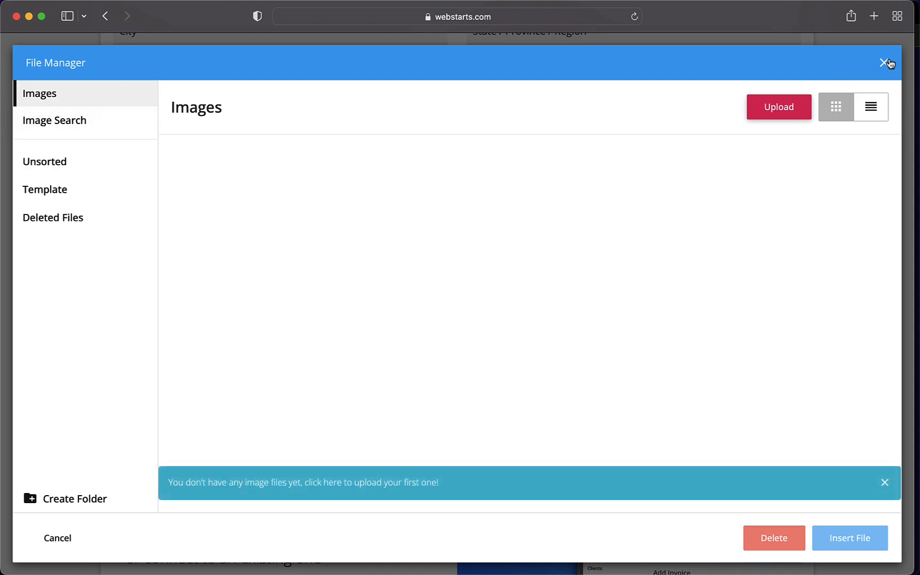
- Close the File Manager and start Connect Now for Stripe under Client Billing
{"action": "left_click", "coordinate": [888, 63]}
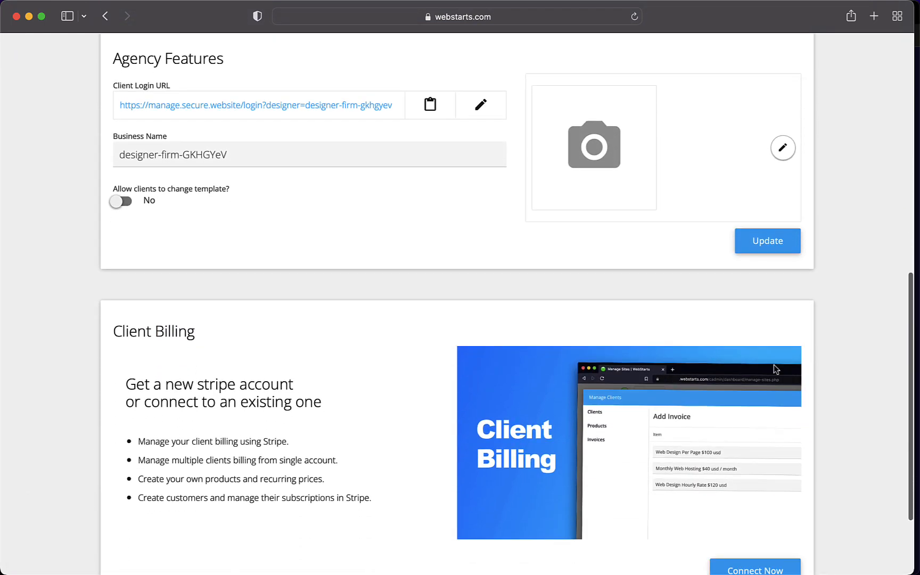
{"action": "scroll", "scroll_direction": "down", "scroll_amount": 3}
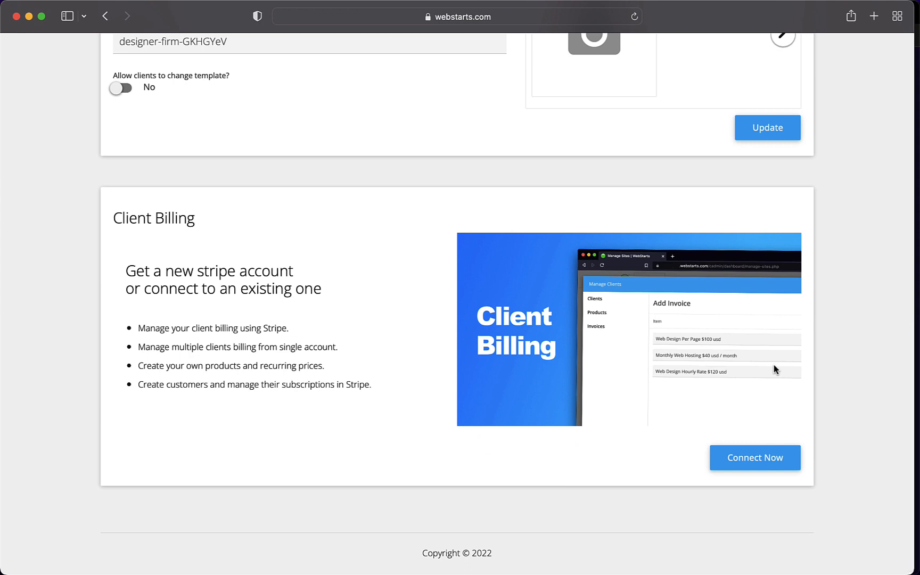
{"action": "mouse_move", "coordinate": [607, 321]}
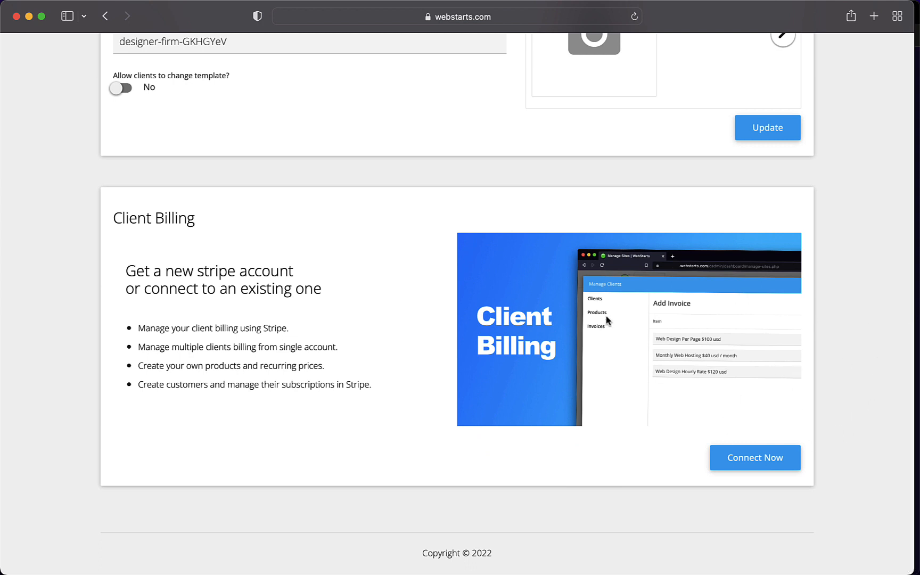
{"action": "left_click", "coordinate": [755, 458]}
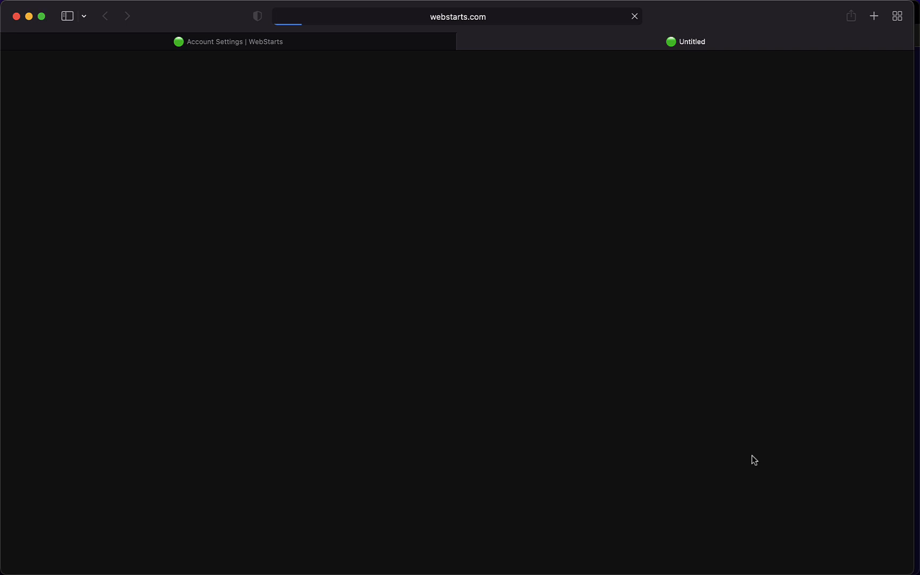
{"action": "mouse_move", "coordinate": [543, 465]}
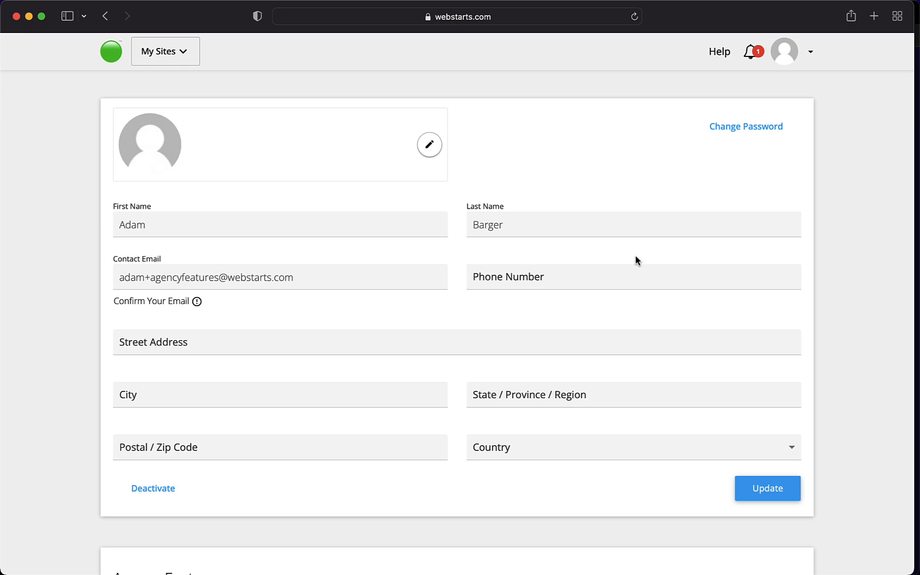
{"action": "scroll", "scroll_direction": "down", "scroll_amount": 3}
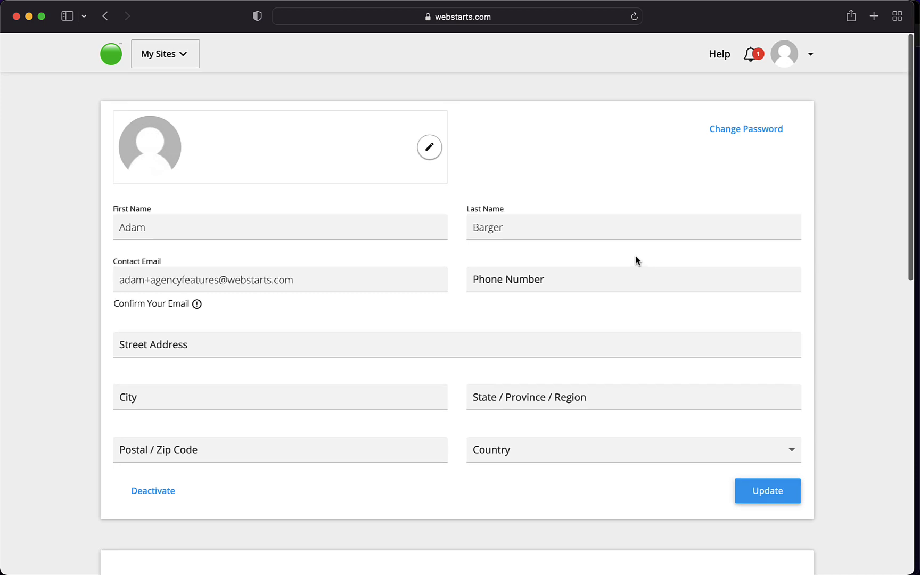
{"action": "scroll", "scroll_direction": "down", "scroll_amount": 3}
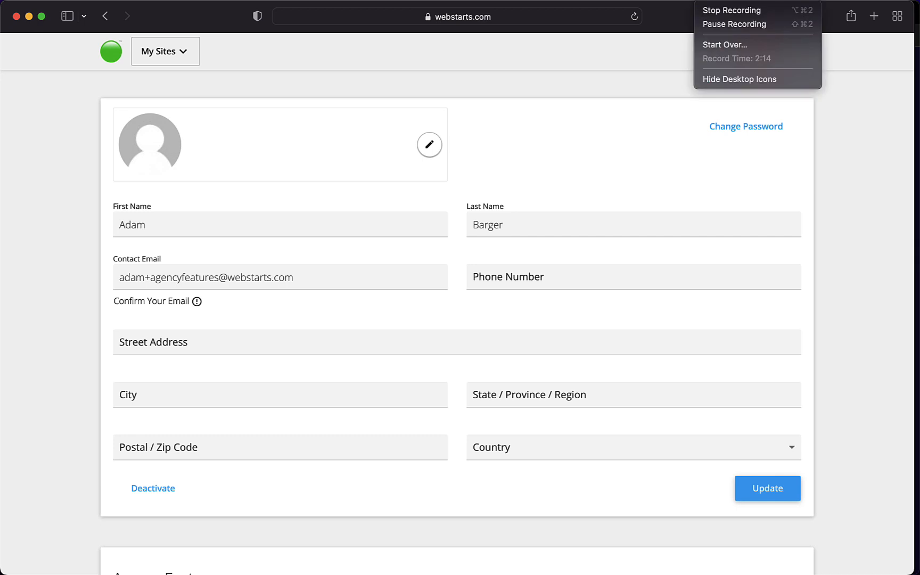
{"action": "mouse_move", "coordinate": [725, 44]}
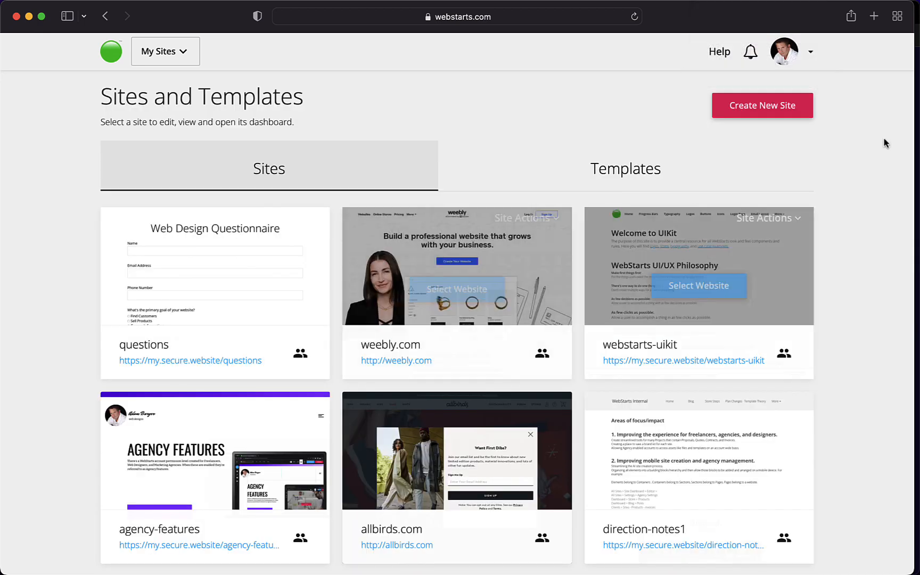
- Go to Manage Clients and peek at the first client's three-dot actions menu
{"action": "left_click", "coordinate": [811, 52]}
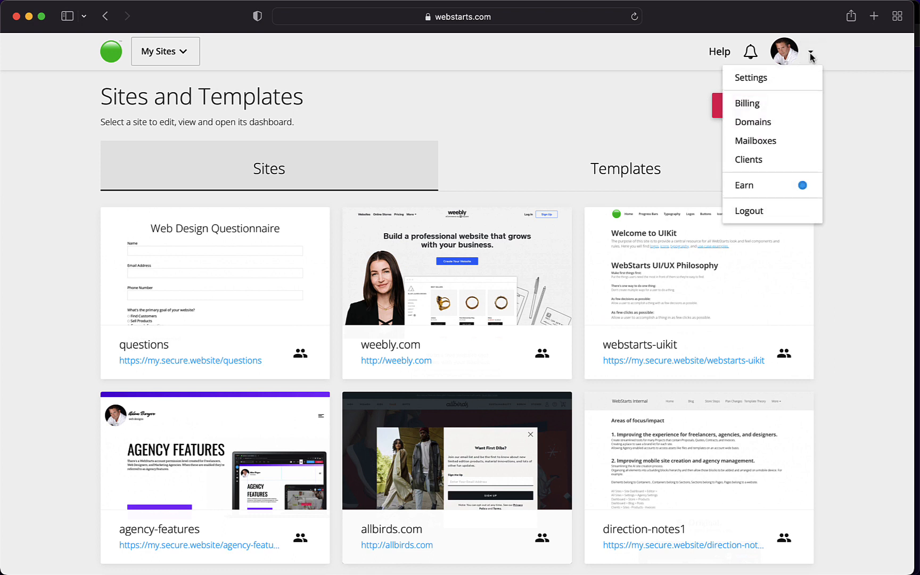
{"action": "mouse_move", "coordinate": [749, 160]}
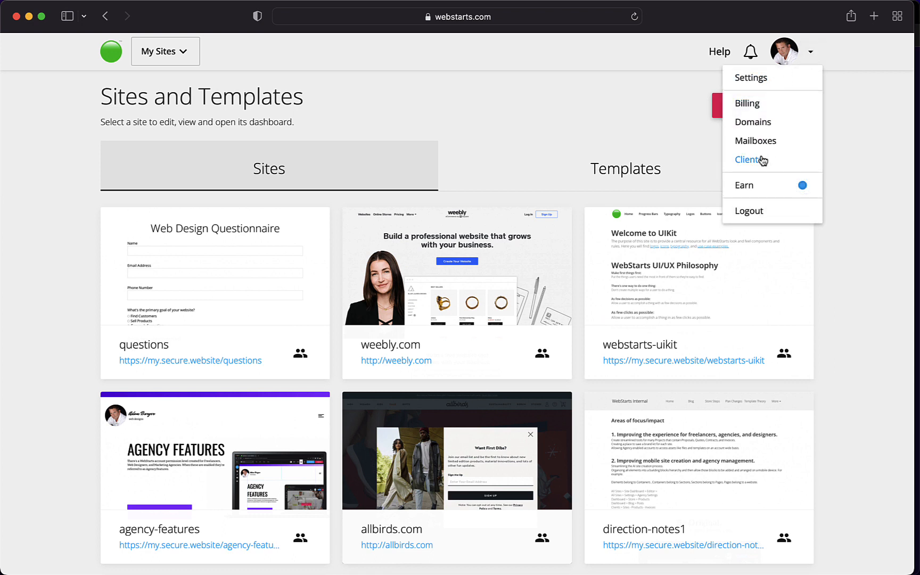
{"action": "left_click", "coordinate": [750, 160]}
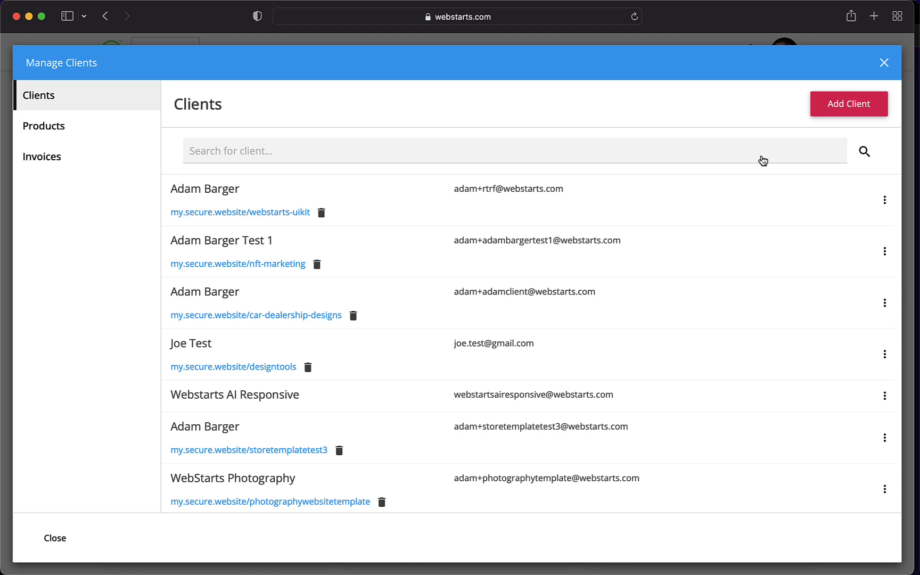
{"action": "mouse_move", "coordinate": [758, 114]}
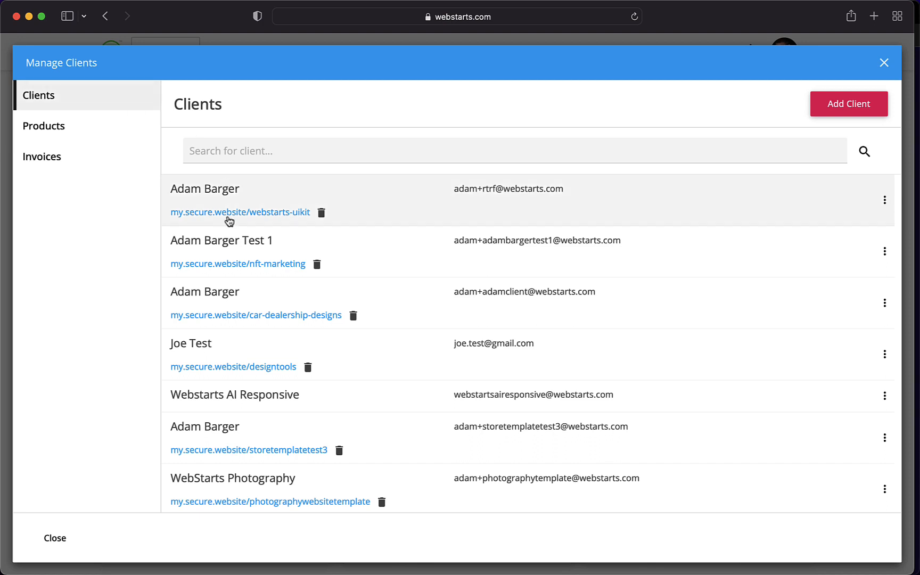
{"action": "mouse_move", "coordinate": [301, 219]}
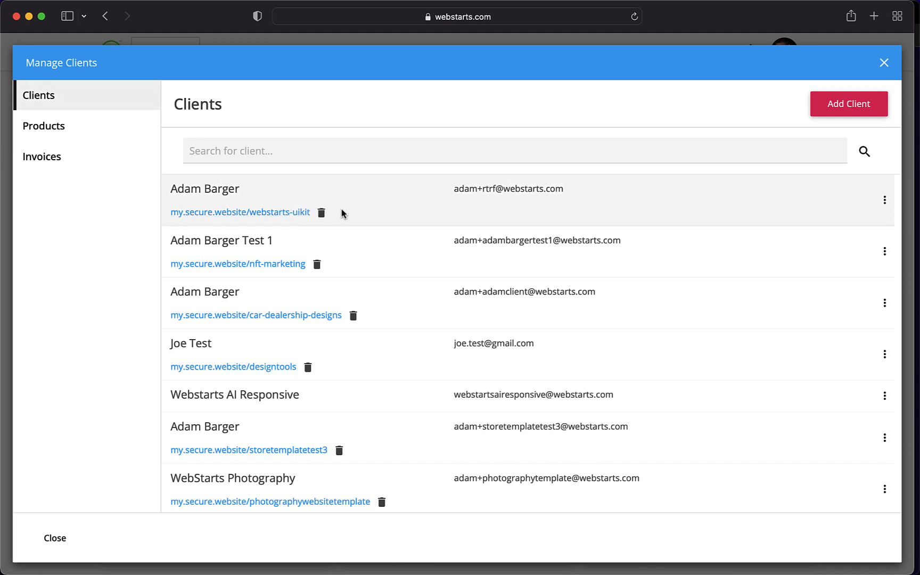
{"action": "left_click", "coordinate": [885, 199]}
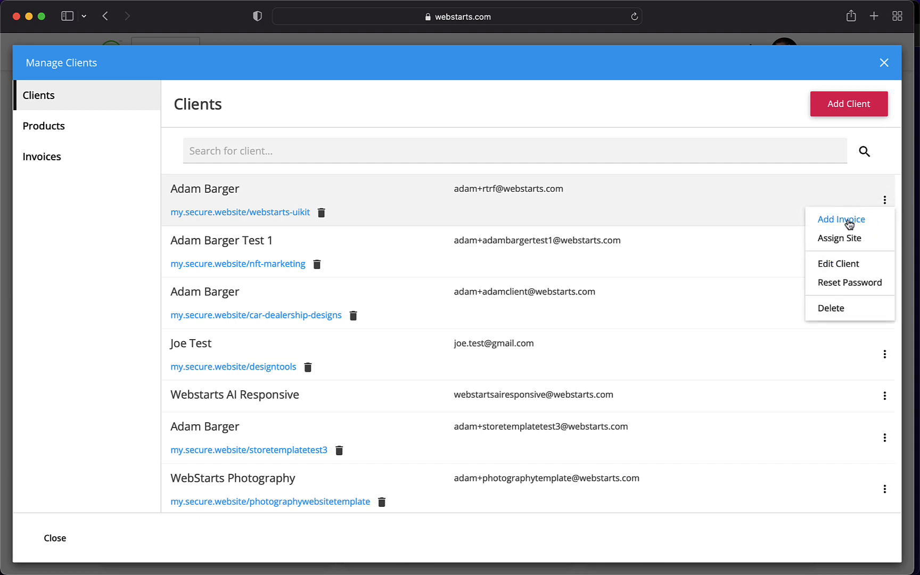
{"action": "mouse_move", "coordinate": [840, 238]}
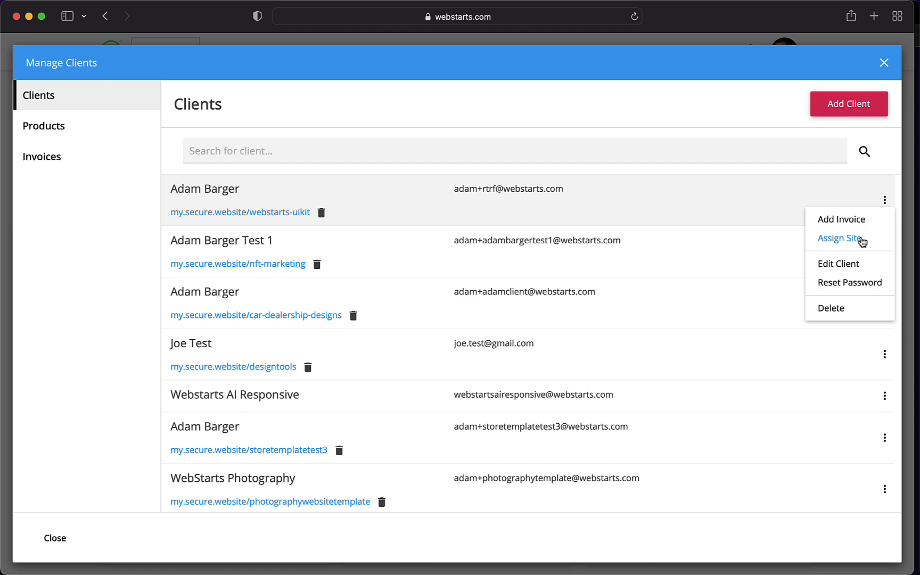
{"action": "mouse_move", "coordinate": [838, 264]}
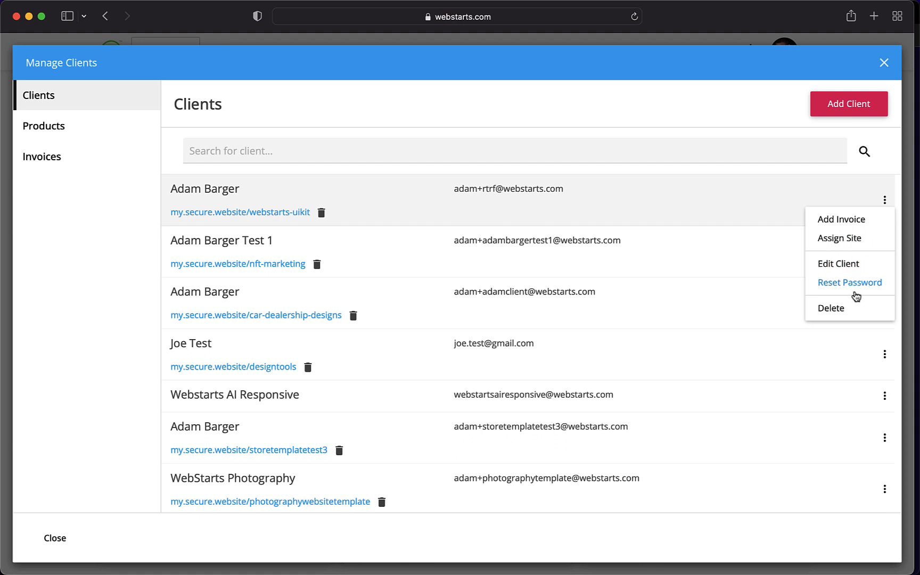
{"action": "mouse_move", "coordinate": [778, 116]}
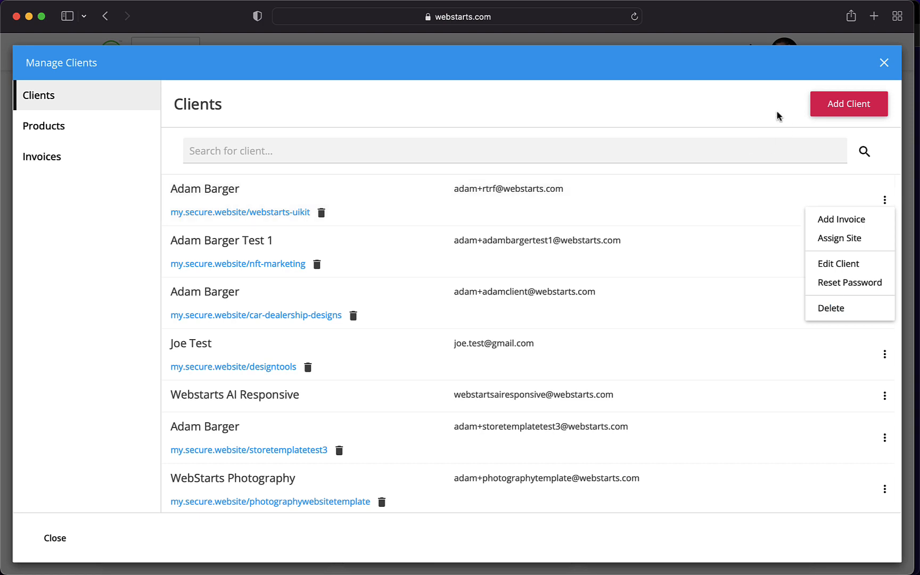
{"action": "left_click", "coordinate": [848, 105]}
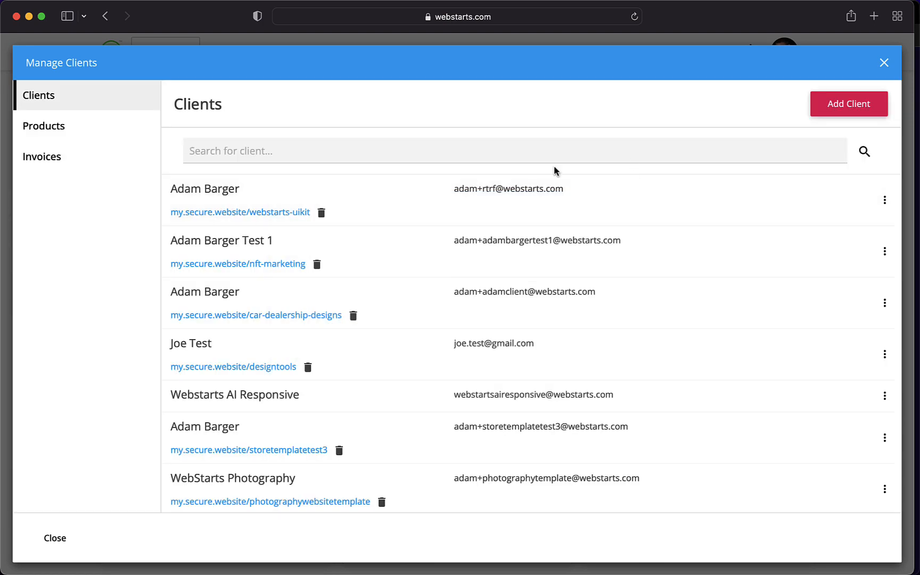
{"action": "mouse_move", "coordinate": [41, 156]}
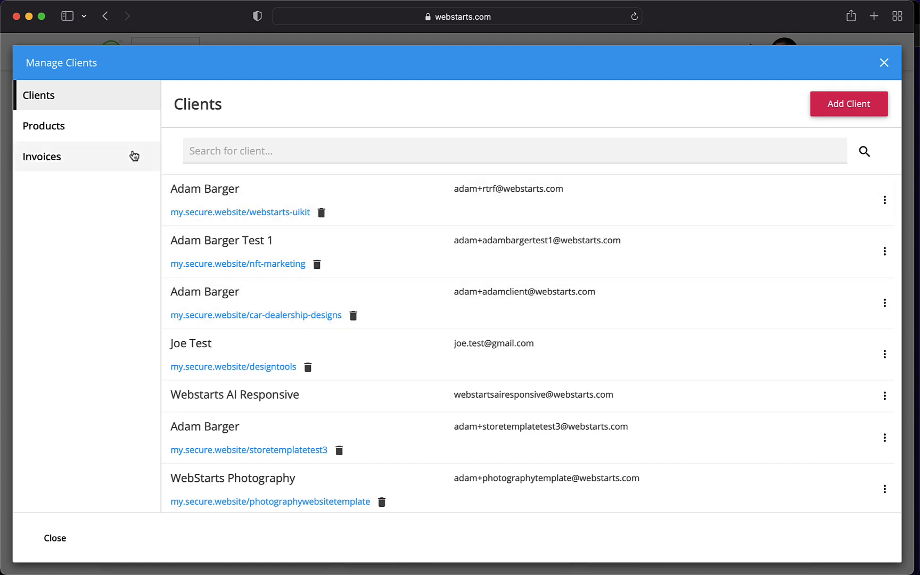
- Show the Products list and peek at Monthly Web Hosting's actions menu
{"action": "left_click", "coordinate": [44, 126]}
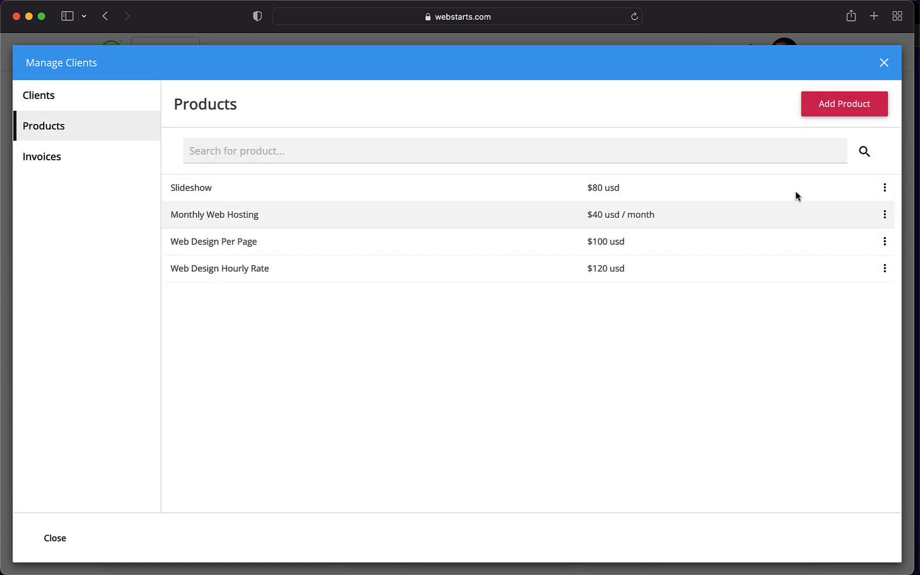
{"action": "mouse_move", "coordinate": [287, 267]}
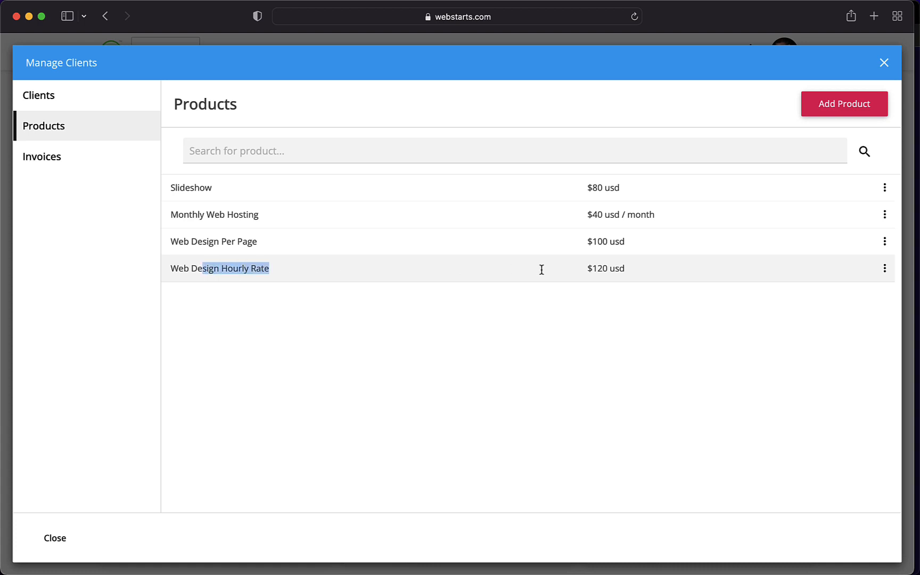
{"action": "left_click", "coordinate": [886, 268]}
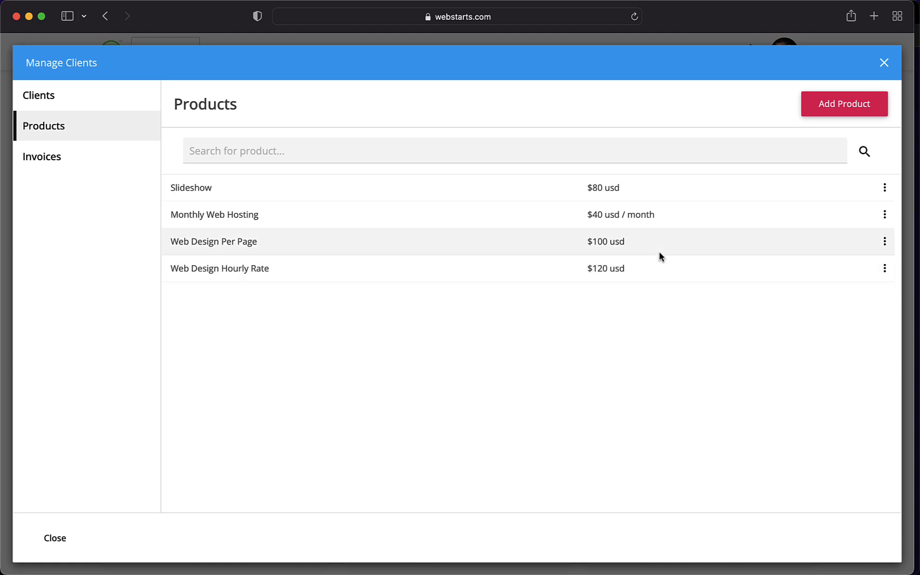
{"action": "mouse_move", "coordinate": [300, 245]}
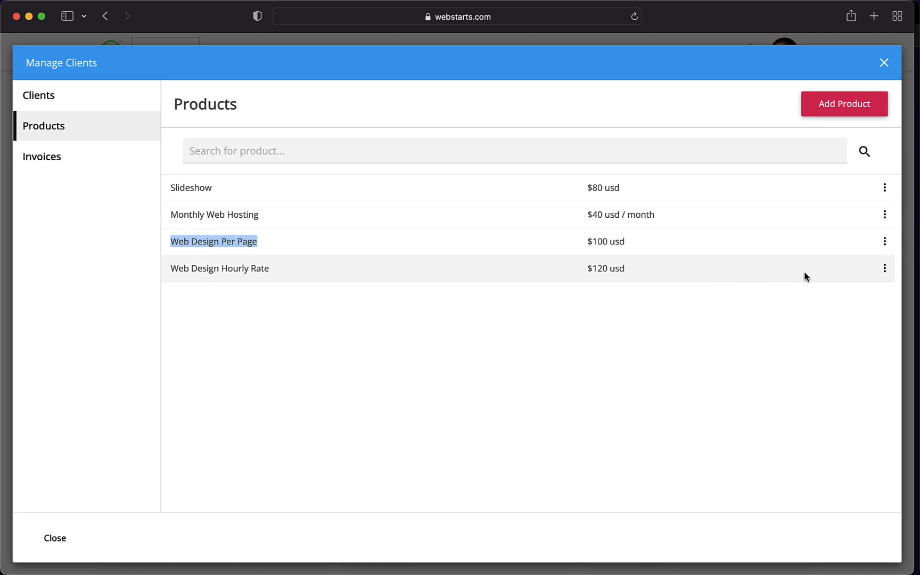
{"action": "mouse_move", "coordinate": [862, 243]}
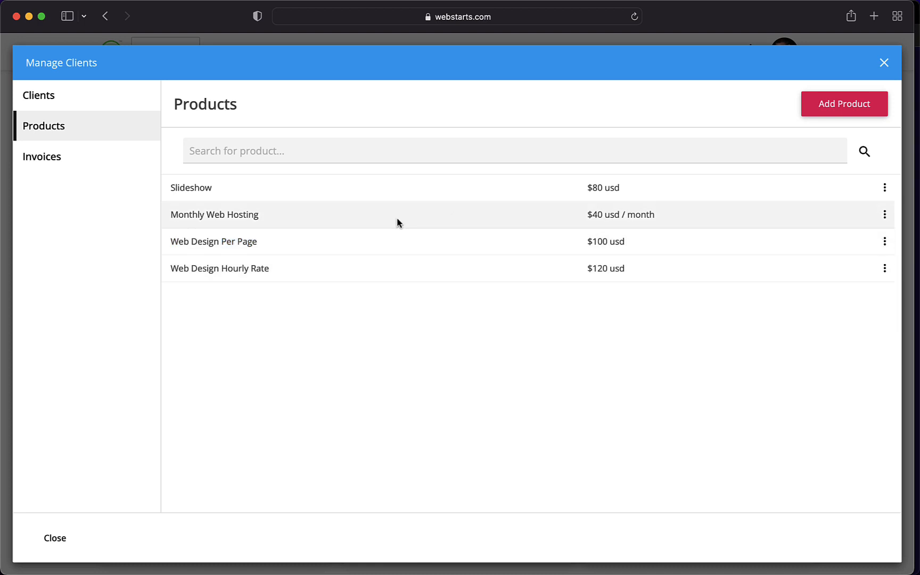
{"action": "mouse_move", "coordinate": [287, 194]}
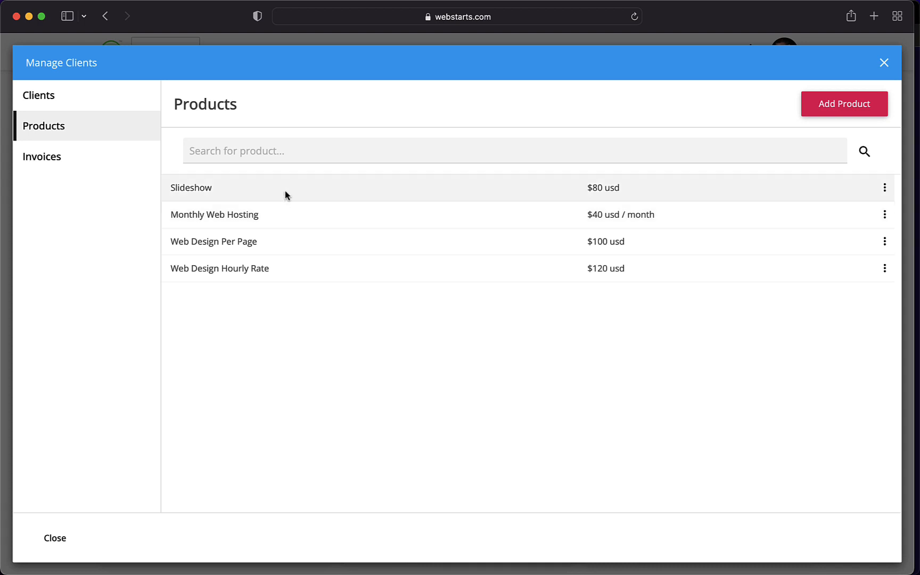
{"action": "mouse_move", "coordinate": [492, 240]}
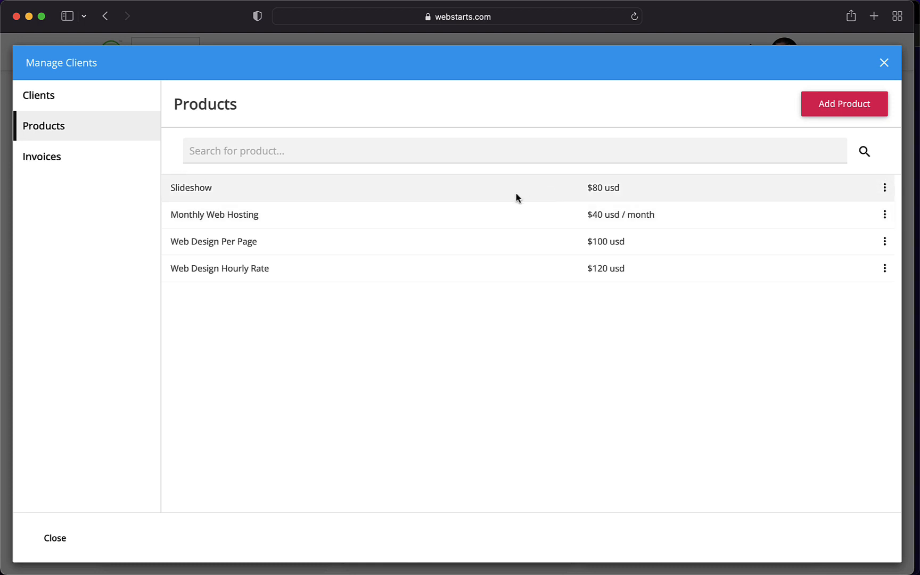
{"action": "mouse_move", "coordinate": [459, 227]}
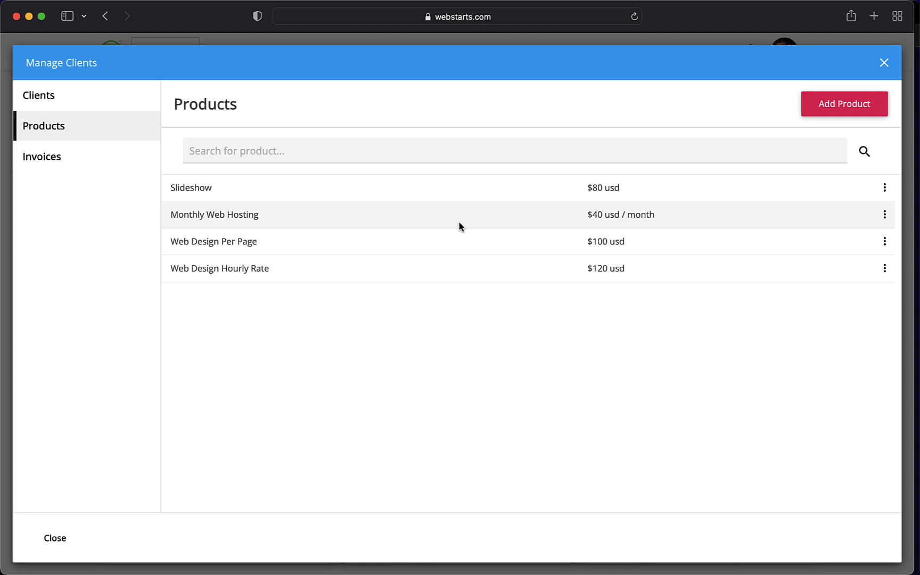
{"action": "mouse_move", "coordinate": [391, 221]}
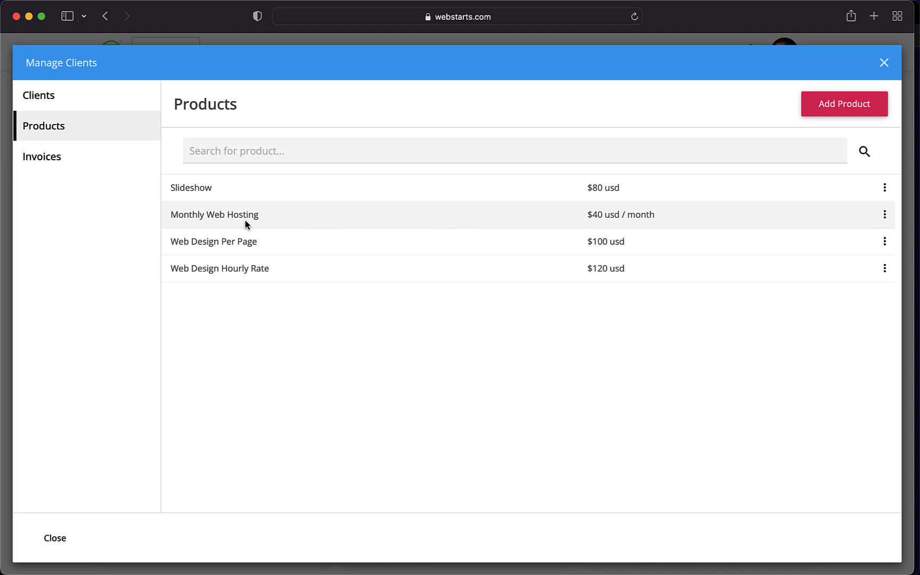
{"action": "mouse_move", "coordinate": [721, 231]}
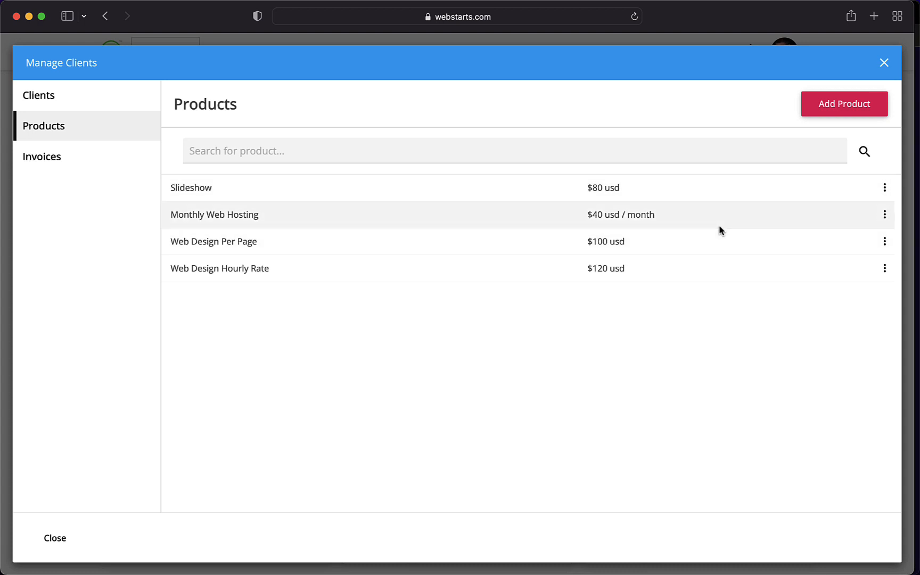
{"action": "mouse_move", "coordinate": [797, 296]}
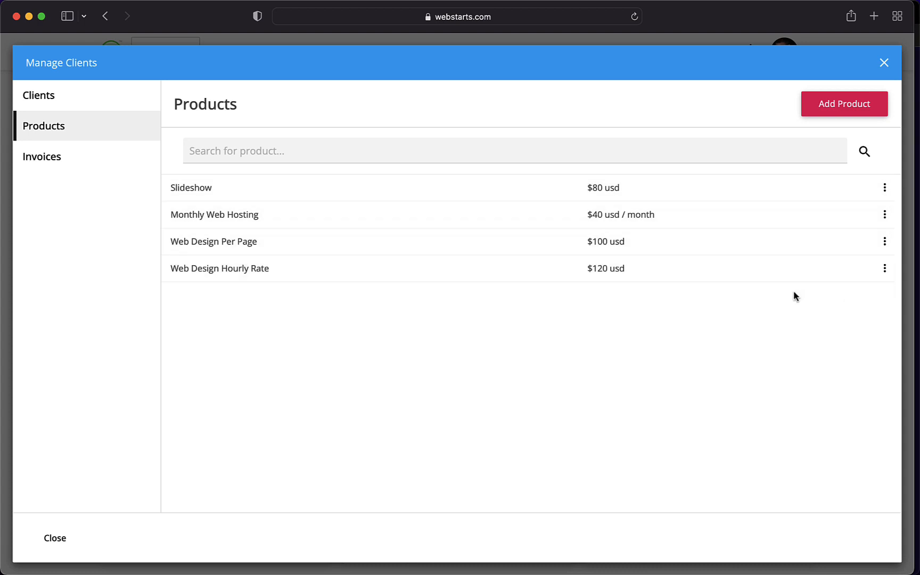
{"action": "mouse_move", "coordinate": [874, 227]}
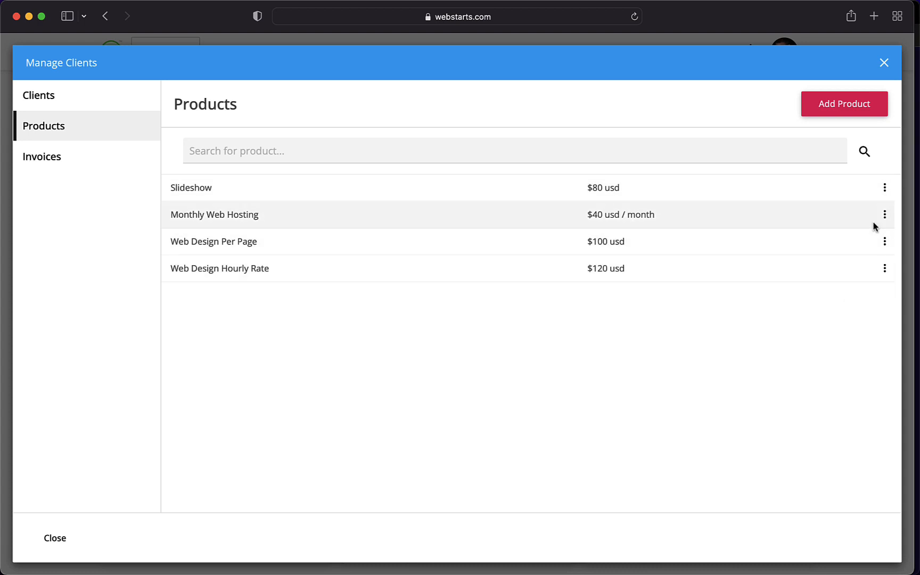
{"action": "left_click", "coordinate": [884, 215]}
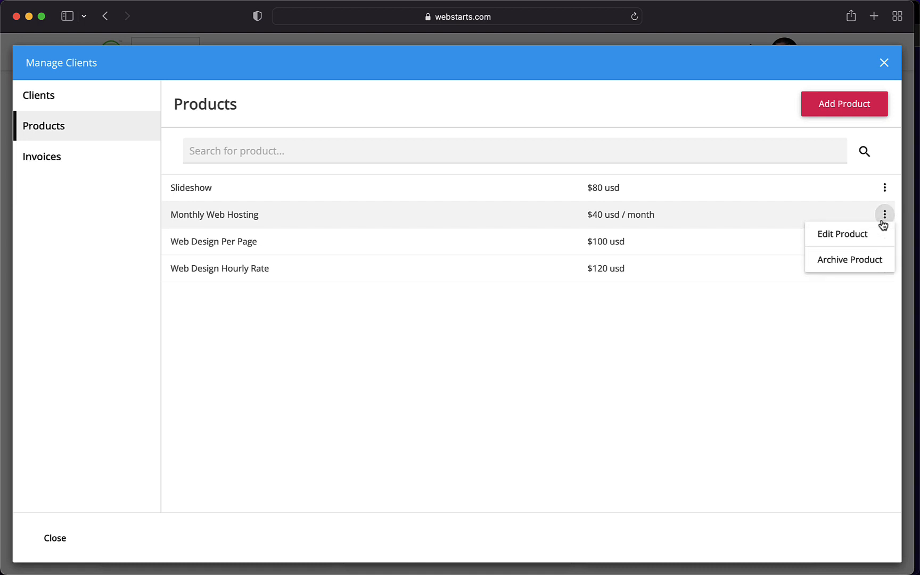
{"action": "left_click", "coordinate": [708, 319]}
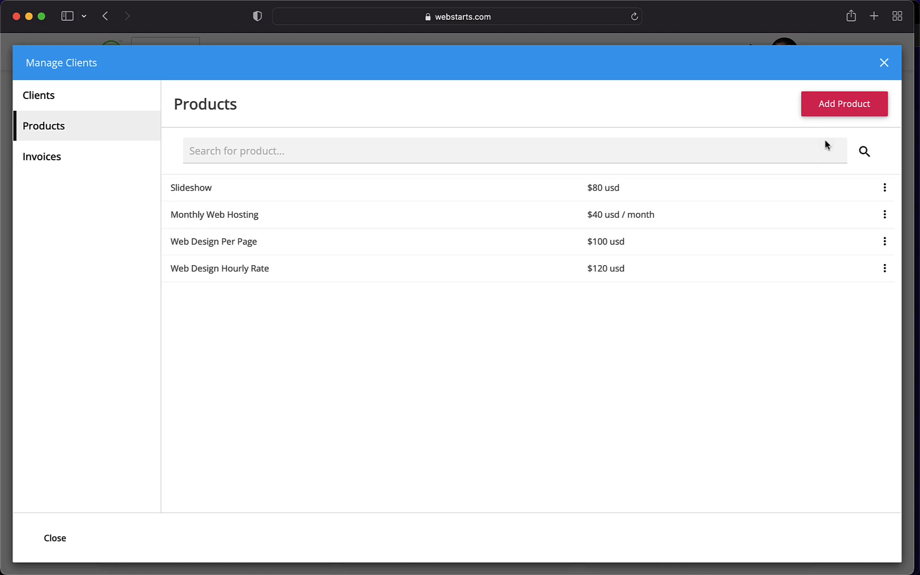
{"action": "left_click", "coordinate": [844, 105]}
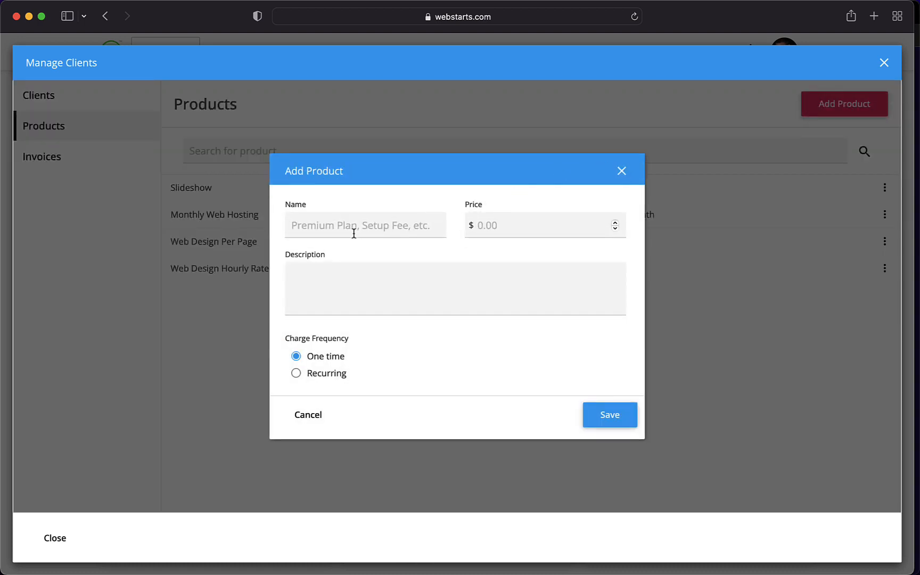
{"action": "left_click", "coordinate": [455, 288]}
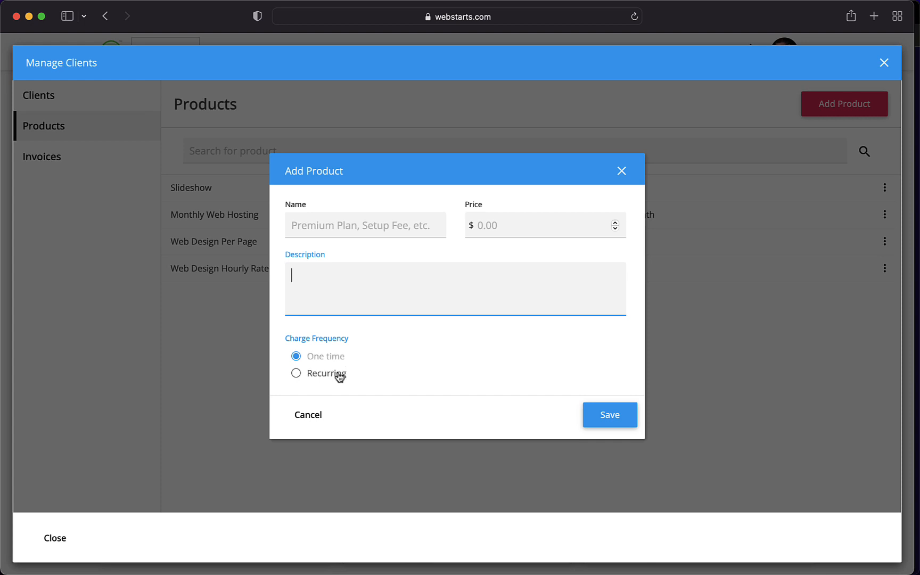
{"action": "left_click", "coordinate": [296, 372]}
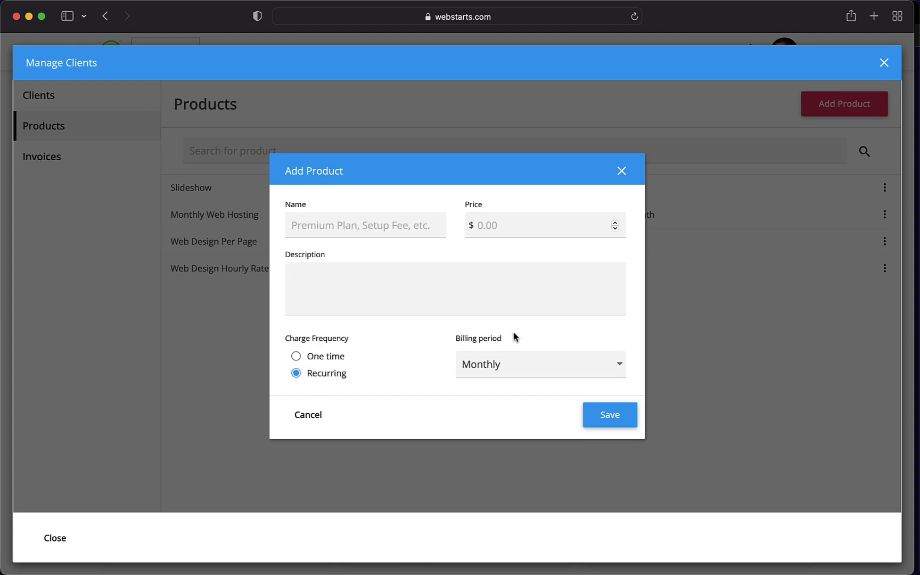
{"action": "left_click", "coordinate": [539, 364]}
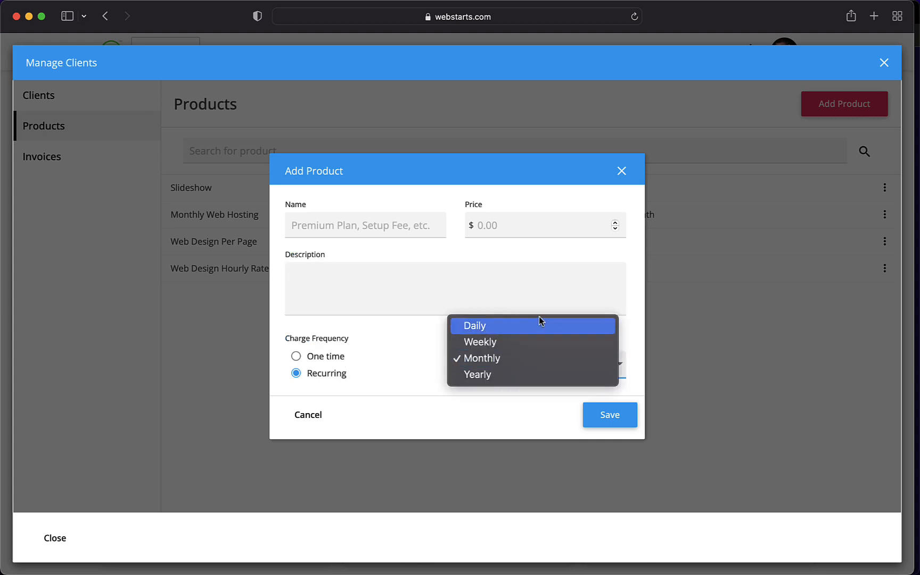
{"action": "mouse_move", "coordinate": [540, 352]}
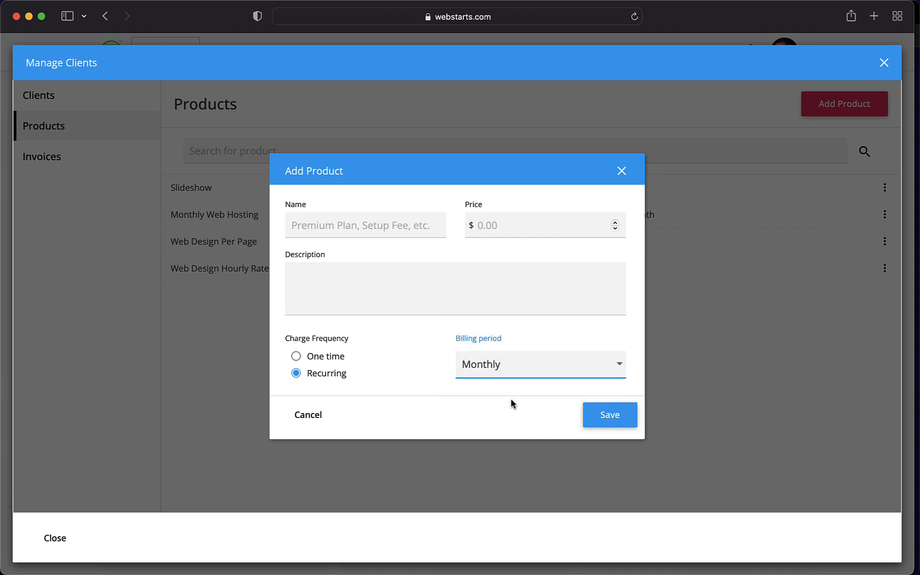
{"action": "mouse_move", "coordinate": [609, 415]}
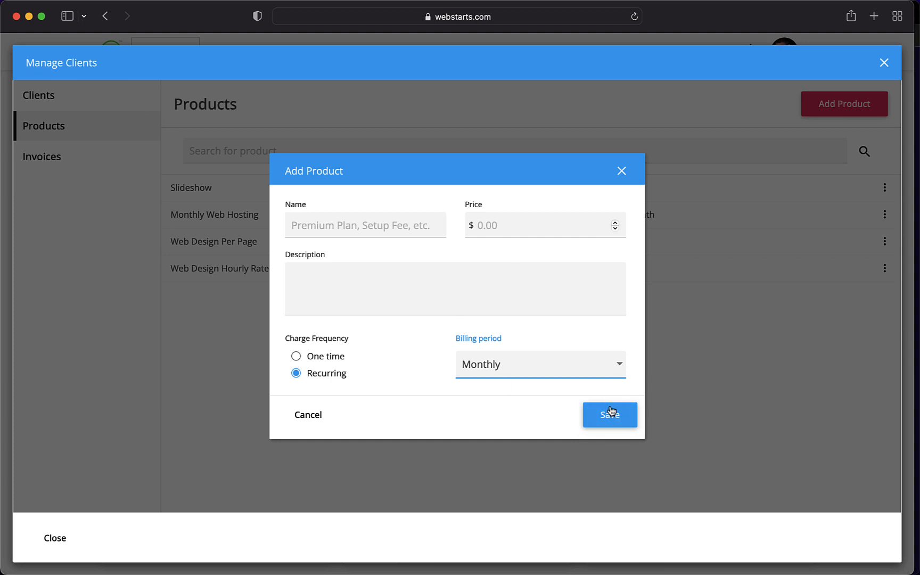
{"action": "mouse_move", "coordinate": [622, 171]}
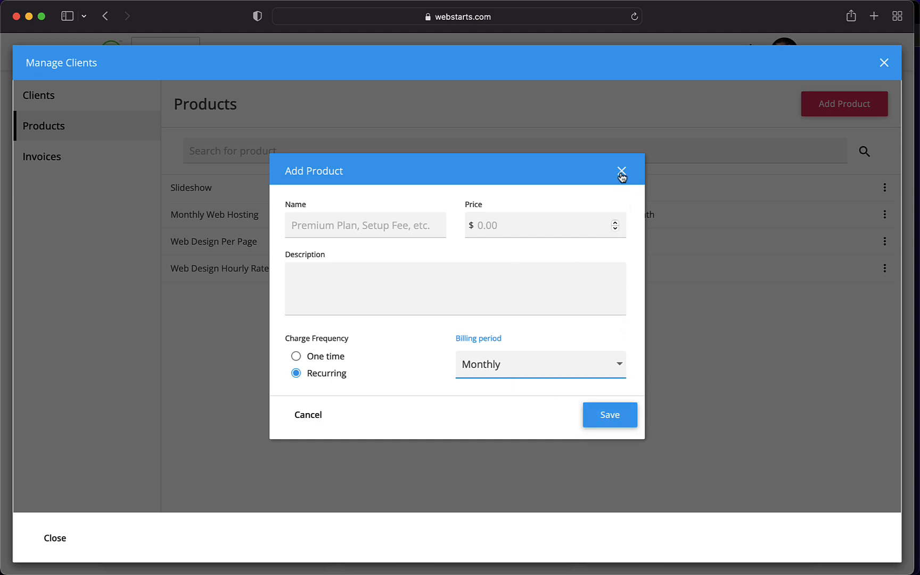
{"action": "left_click", "coordinate": [622, 171]}
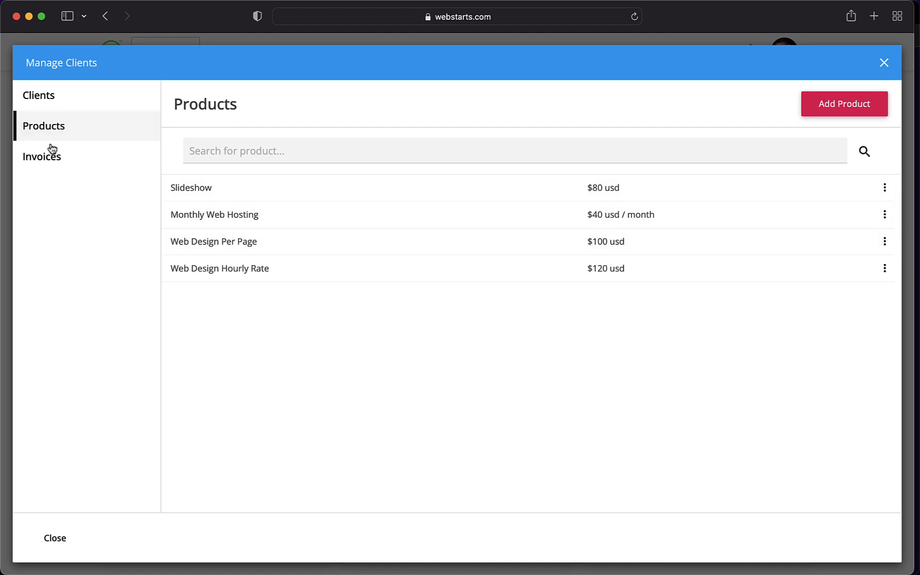
- Add a new invoice for the client's webstarts-uikit.webstarts.com site and continue to line items
{"action": "left_click", "coordinate": [41, 156]}
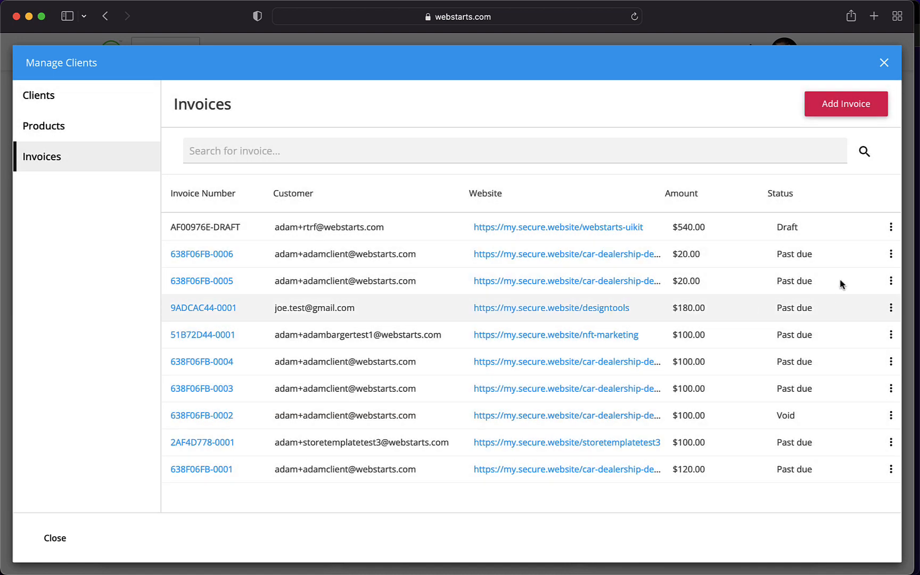
{"action": "left_click", "coordinate": [845, 104]}
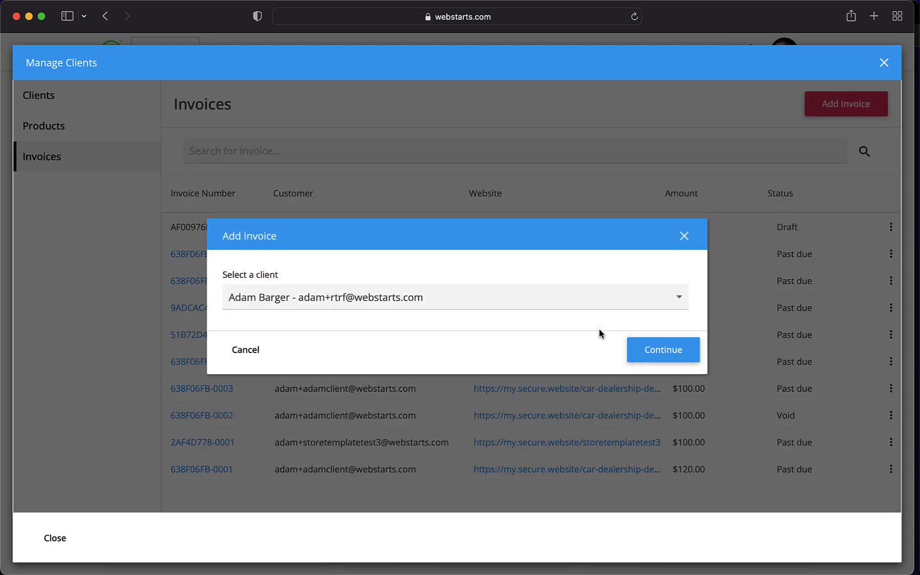
{"action": "left_click", "coordinate": [662, 349]}
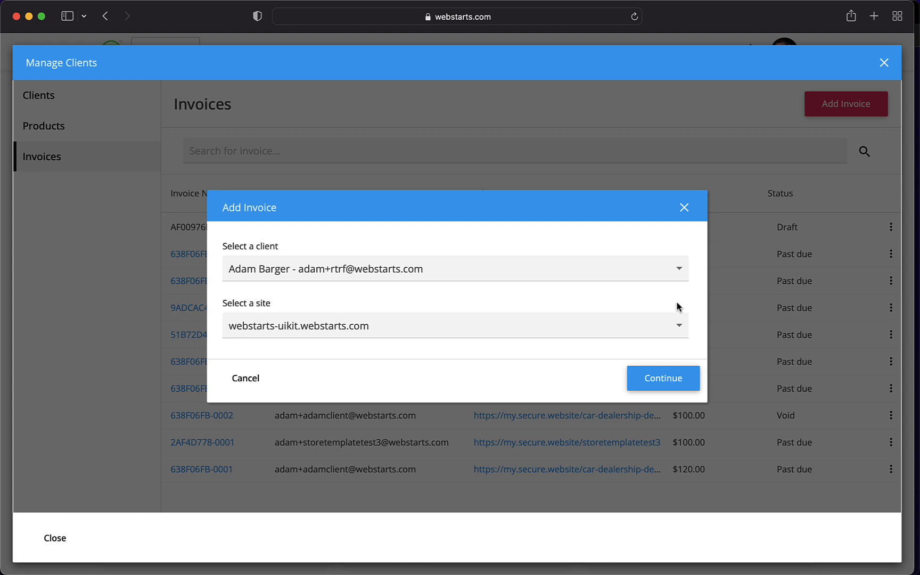
{"action": "mouse_move", "coordinate": [677, 341]}
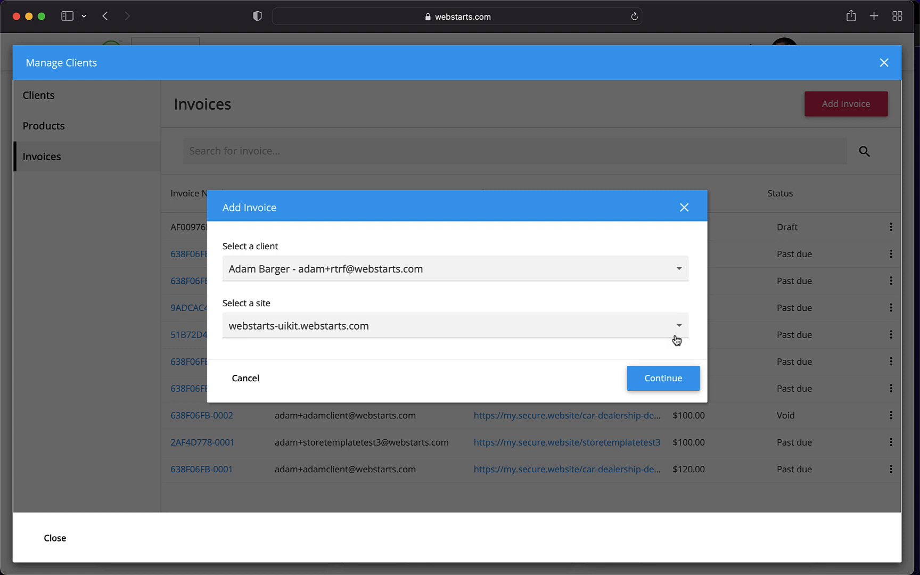
{"action": "mouse_move", "coordinate": [697, 358]}
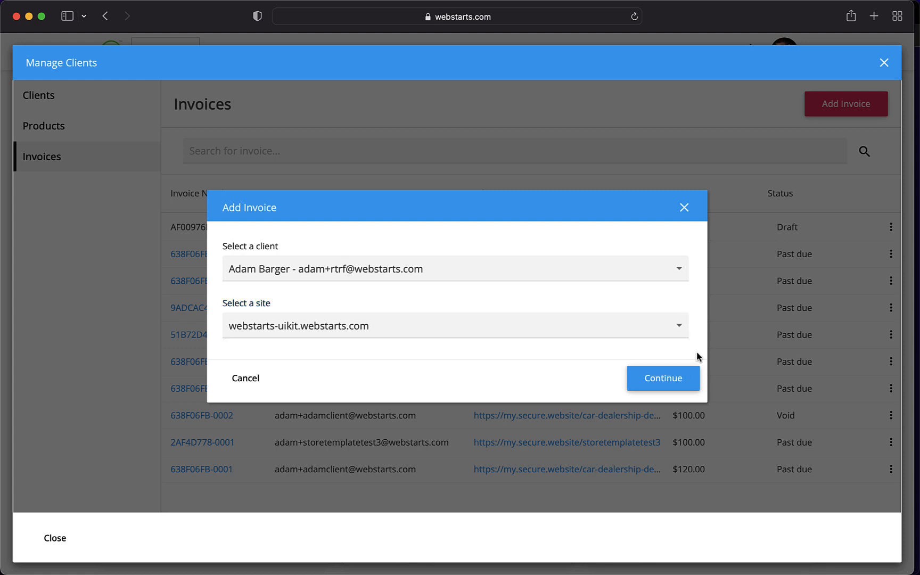
{"action": "left_click", "coordinate": [662, 378]}
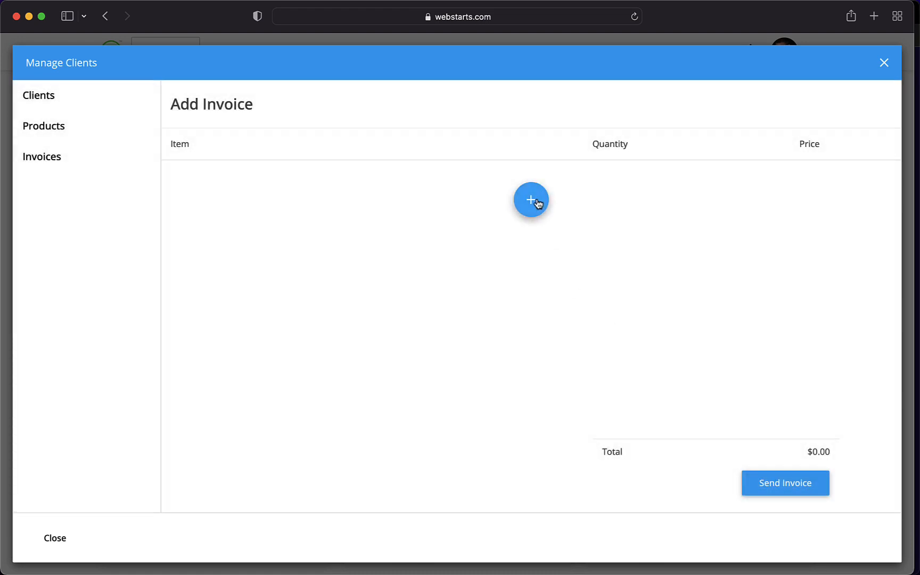
- Add Web Design Per Page at quantity 5 and Monthly Web Hosting as line items
{"action": "left_click", "coordinate": [530, 199]}
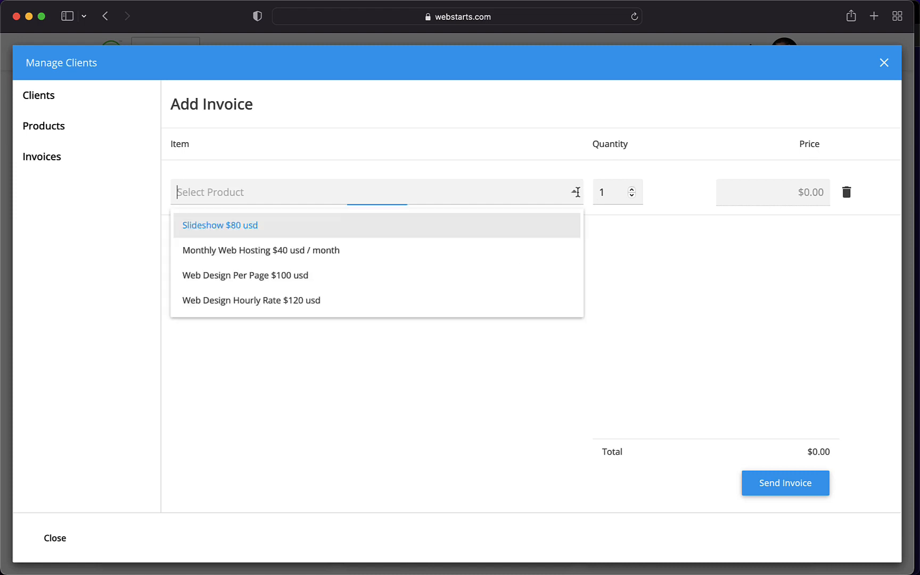
{"action": "mouse_move", "coordinate": [487, 281]}
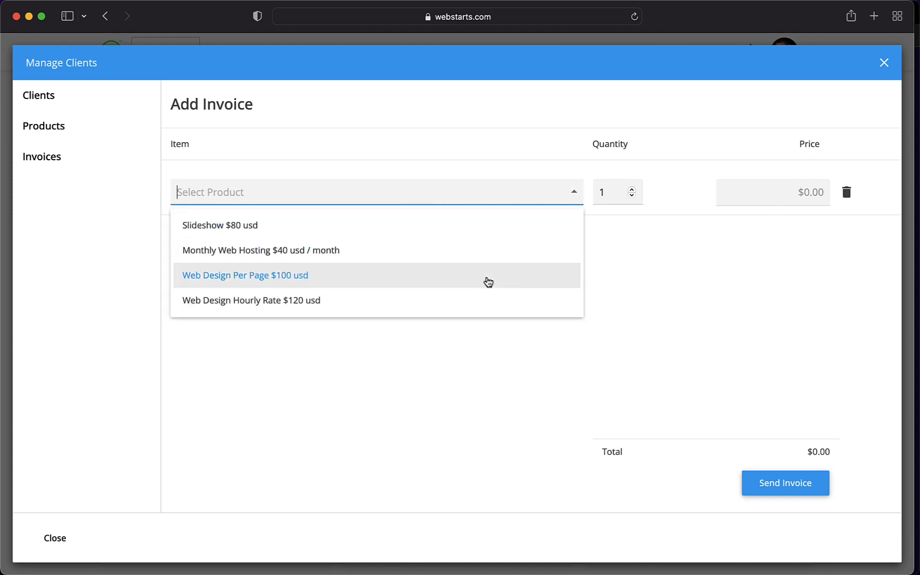
{"action": "left_click", "coordinate": [244, 274]}
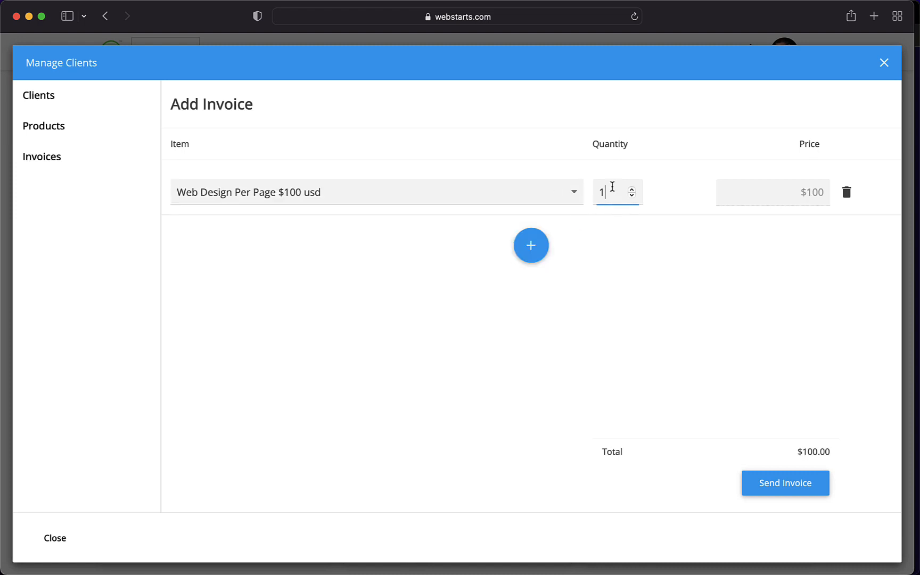
{"action": "type", "text": "5"}
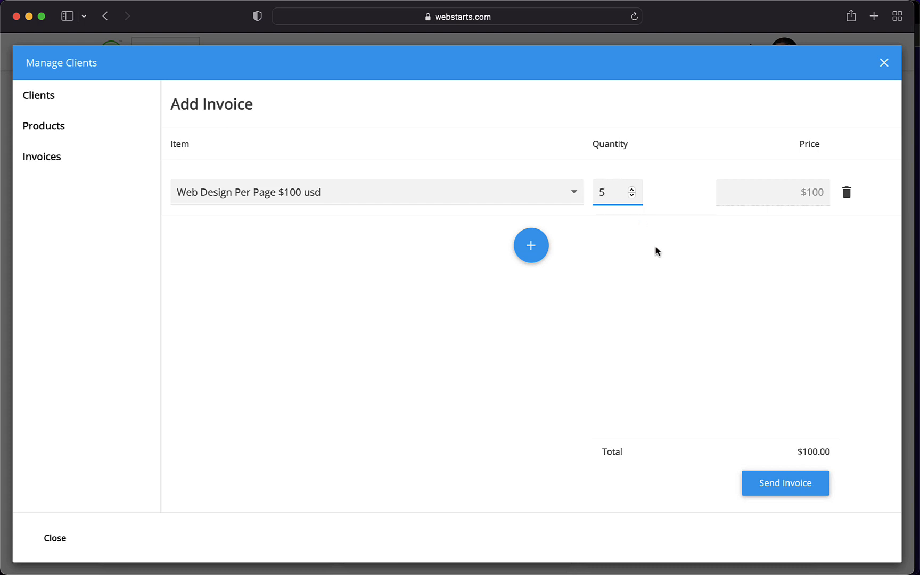
{"action": "left_click", "coordinate": [530, 245]}
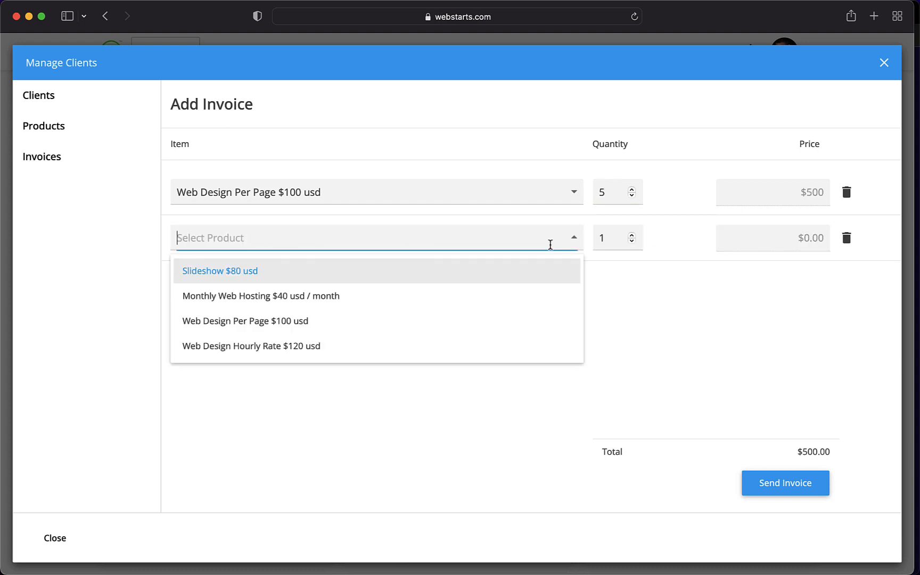
{"action": "left_click", "coordinate": [261, 296]}
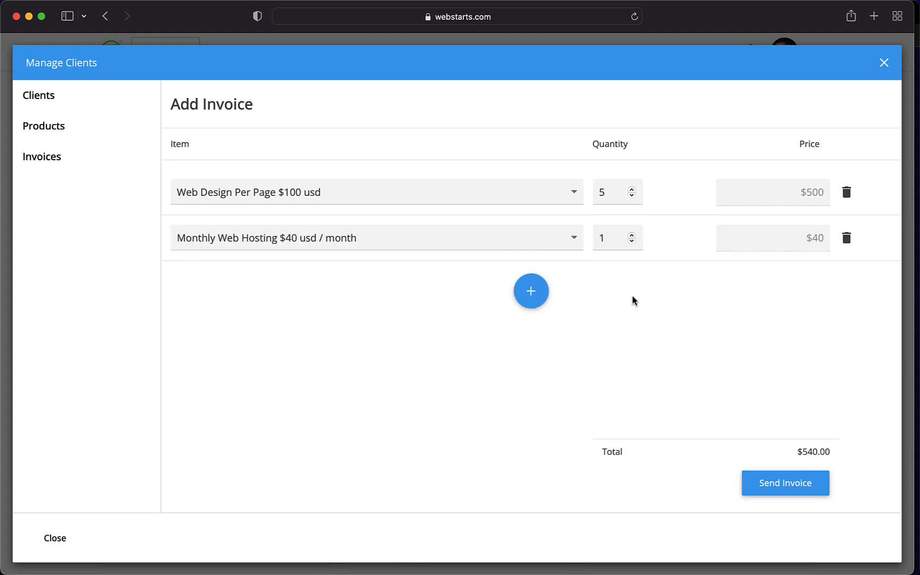
{"action": "mouse_move", "coordinate": [772, 493]}
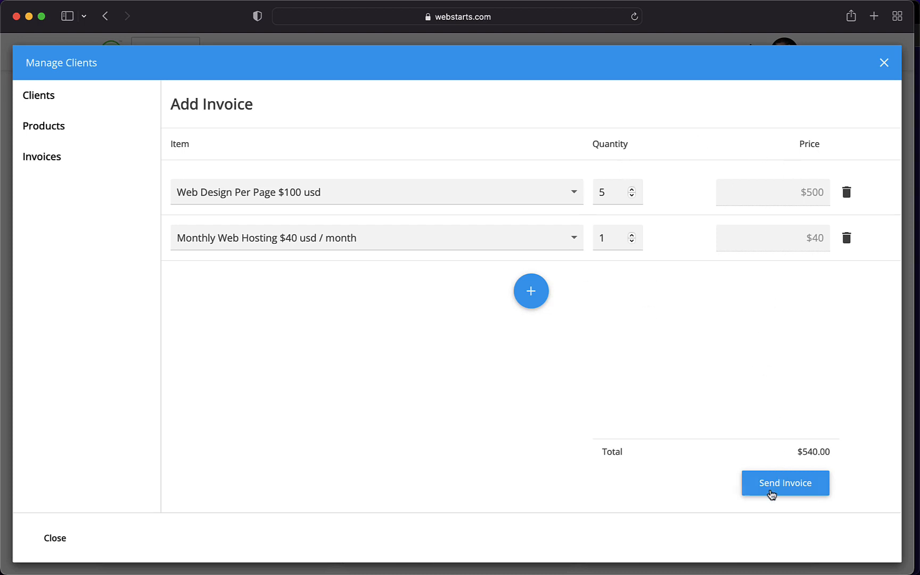
- Send the $540 invoice to the client
{"action": "left_click", "coordinate": [785, 483]}
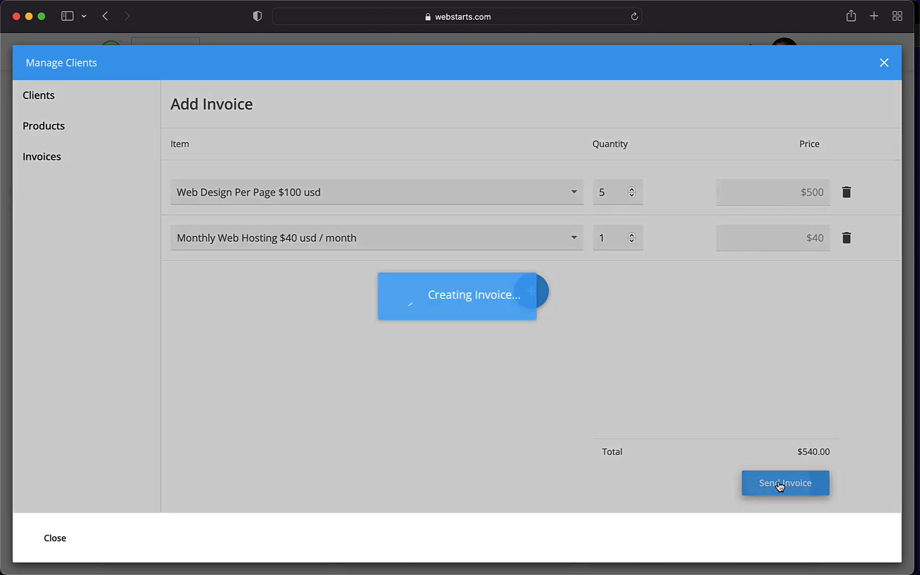
{"action": "left_click", "coordinate": [784, 482]}
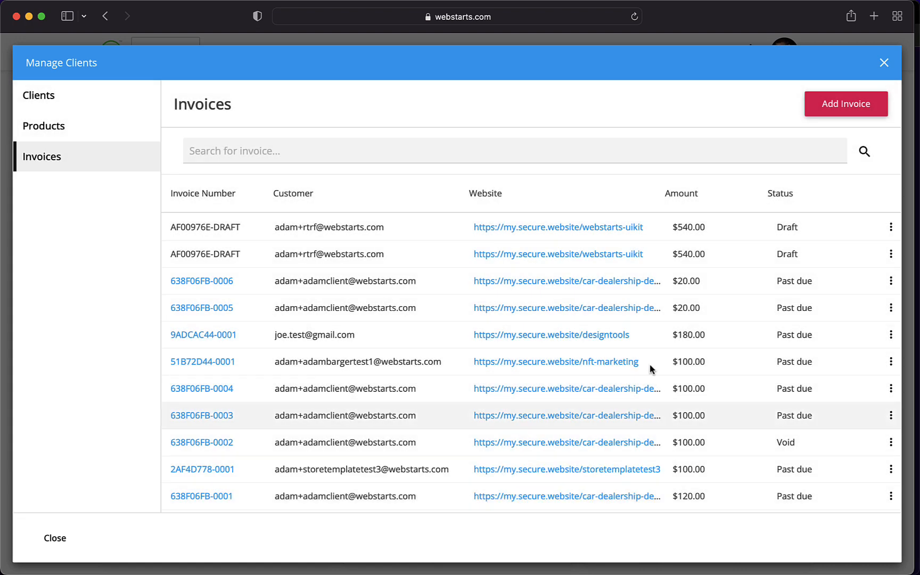
{"action": "left_click", "coordinate": [890, 280]}
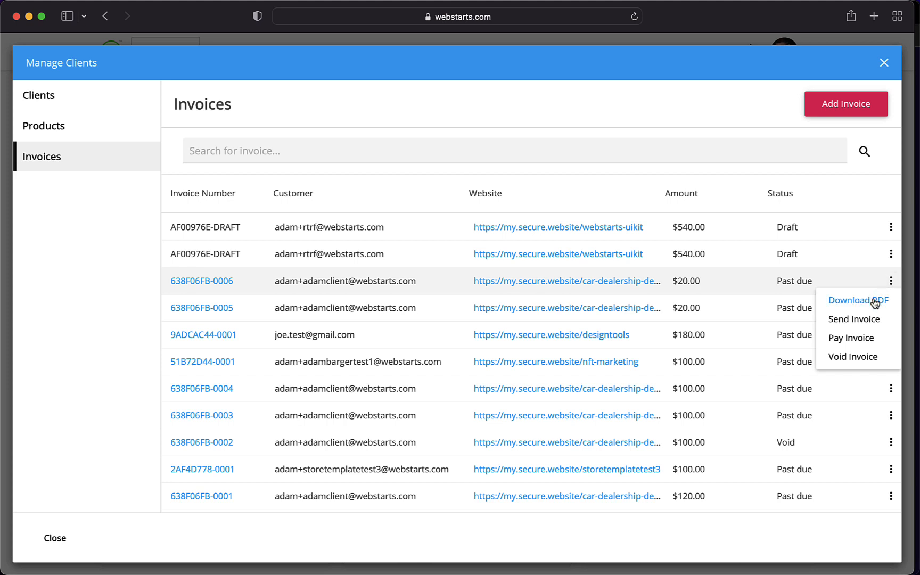
{"action": "mouse_move", "coordinate": [854, 318]}
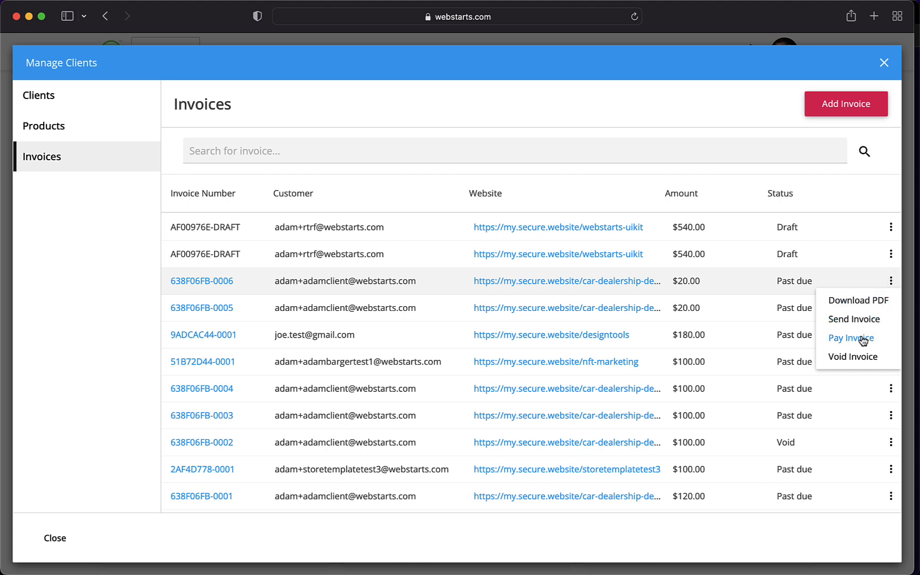
{"action": "left_click", "coordinate": [850, 338]}
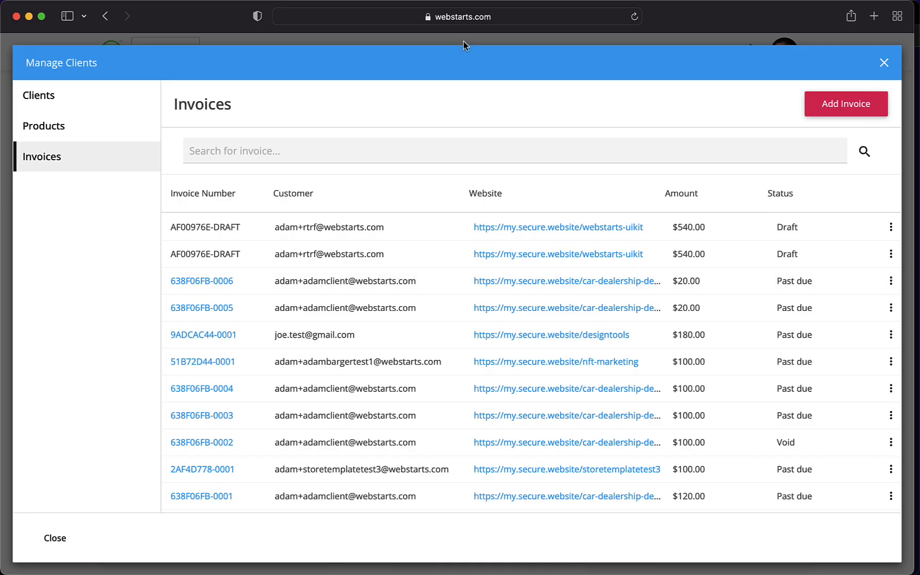
{"action": "mouse_move", "coordinate": [618, 51]}
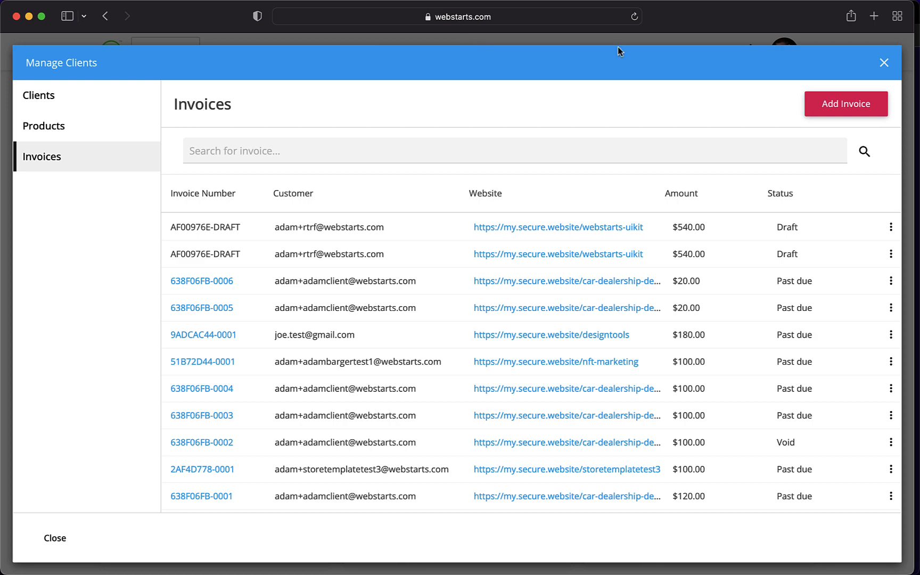